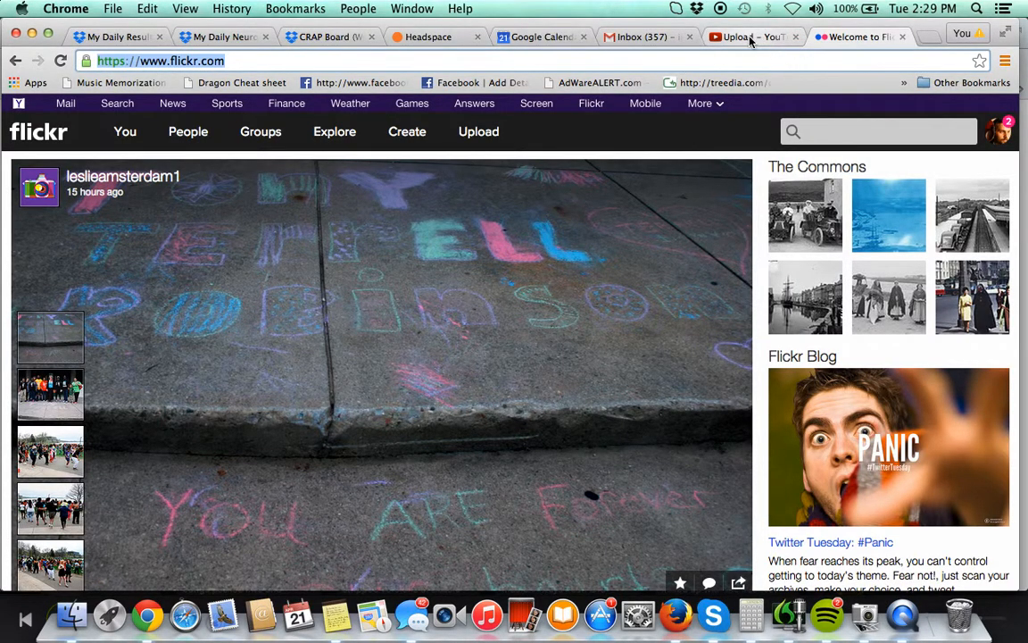
- Sign out of the YouTube account via the avatar menu, leaving the signed-out home page
left_click(741, 35)
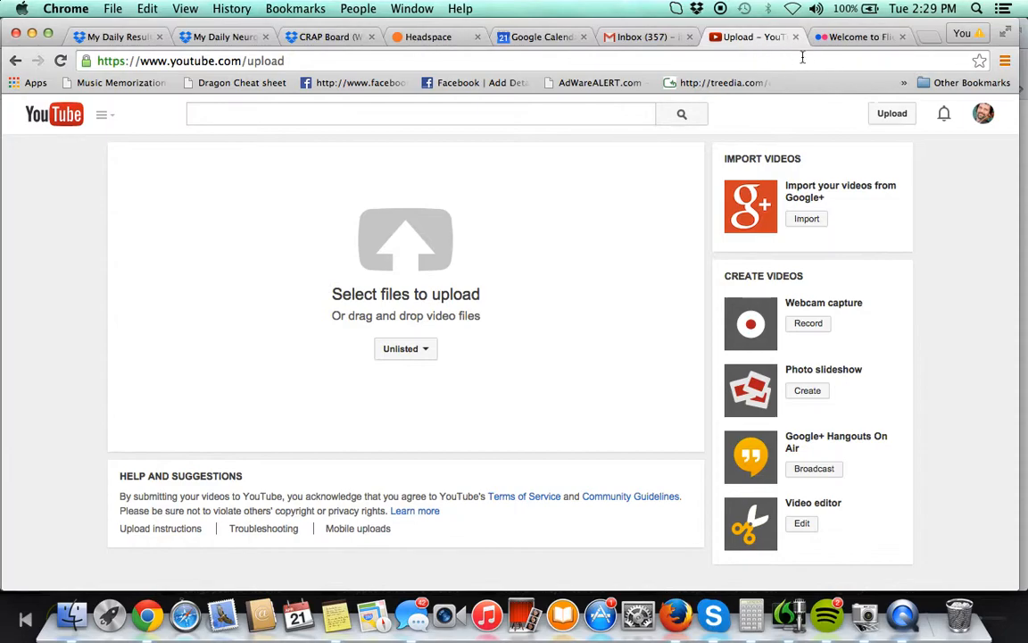
left_click(982, 114)
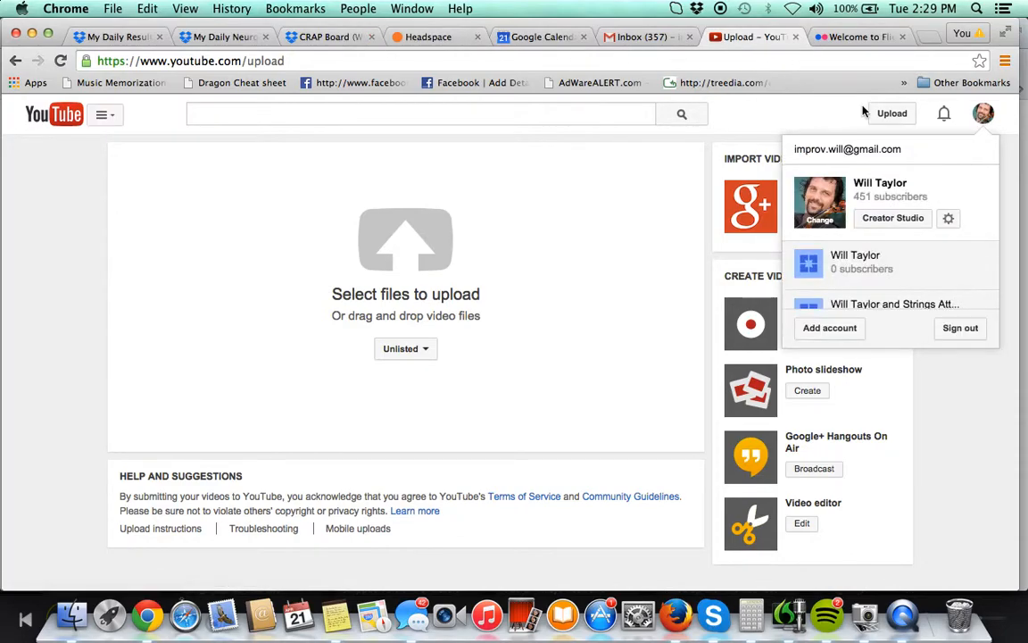
left_click(960, 329)
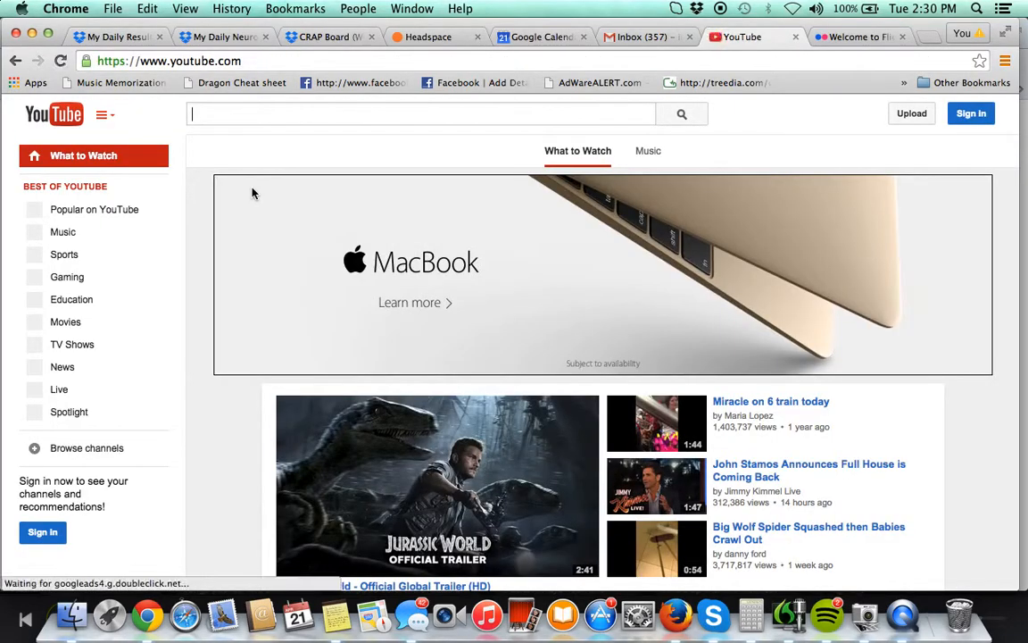
left_click(972, 114)
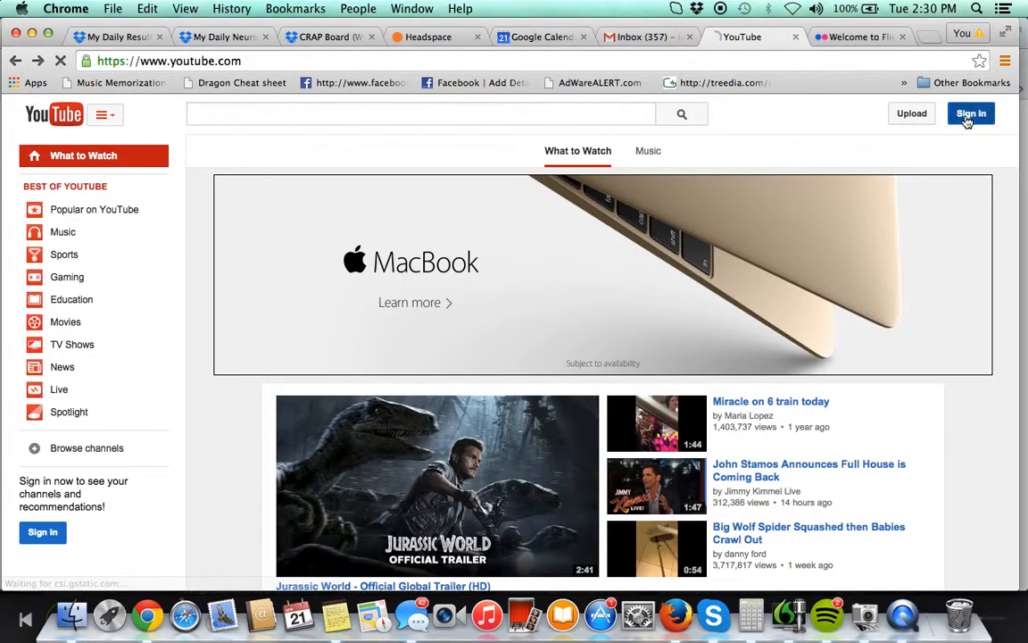
- Sign back in with the first Google account and its password, returning to the personalised home page
left_click(971, 114)
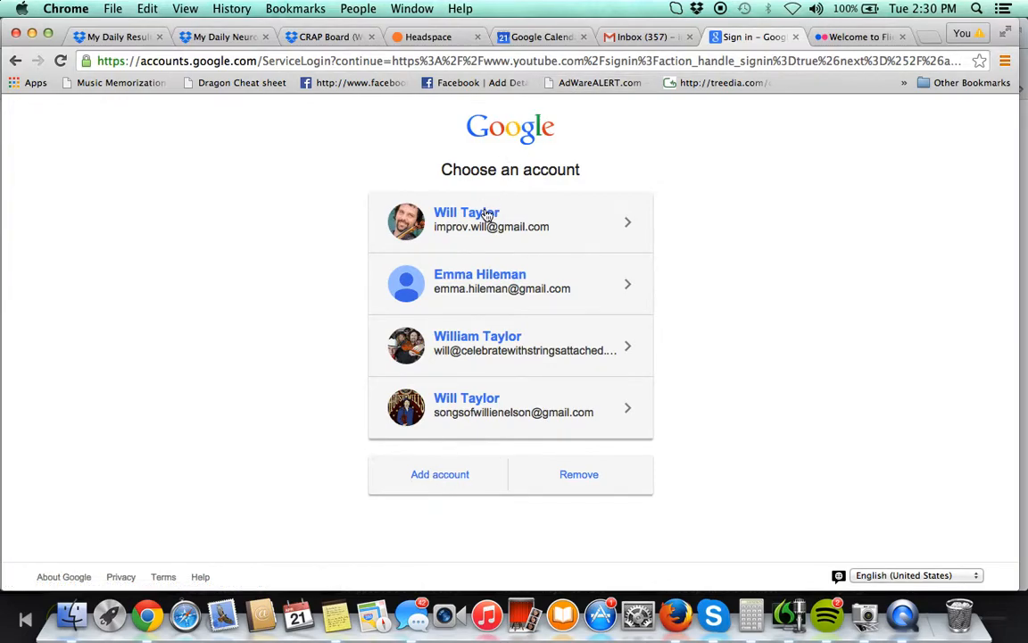
left_click(490, 218)
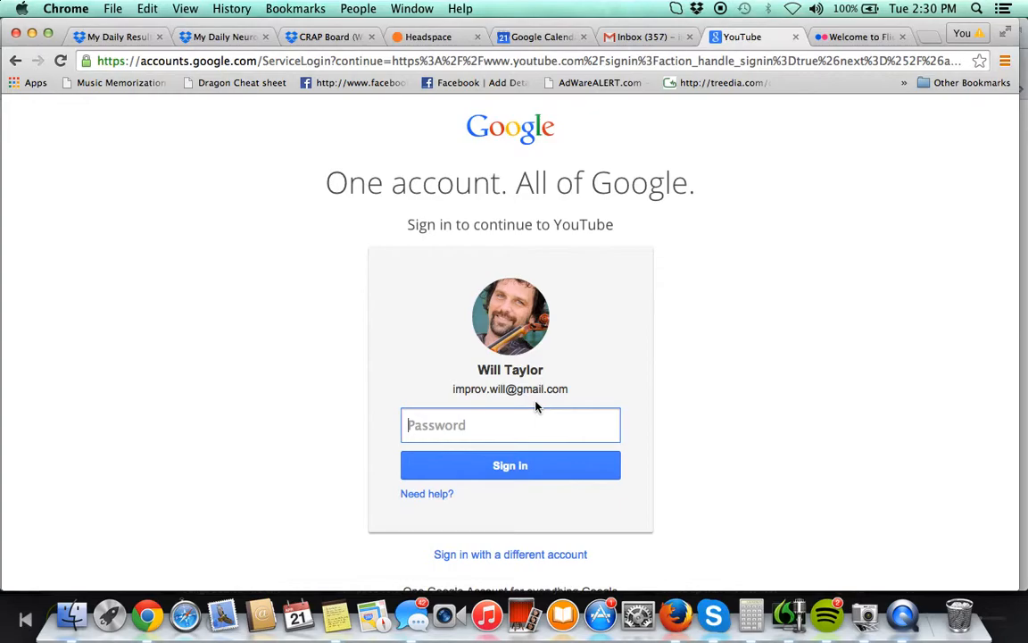
type("••")
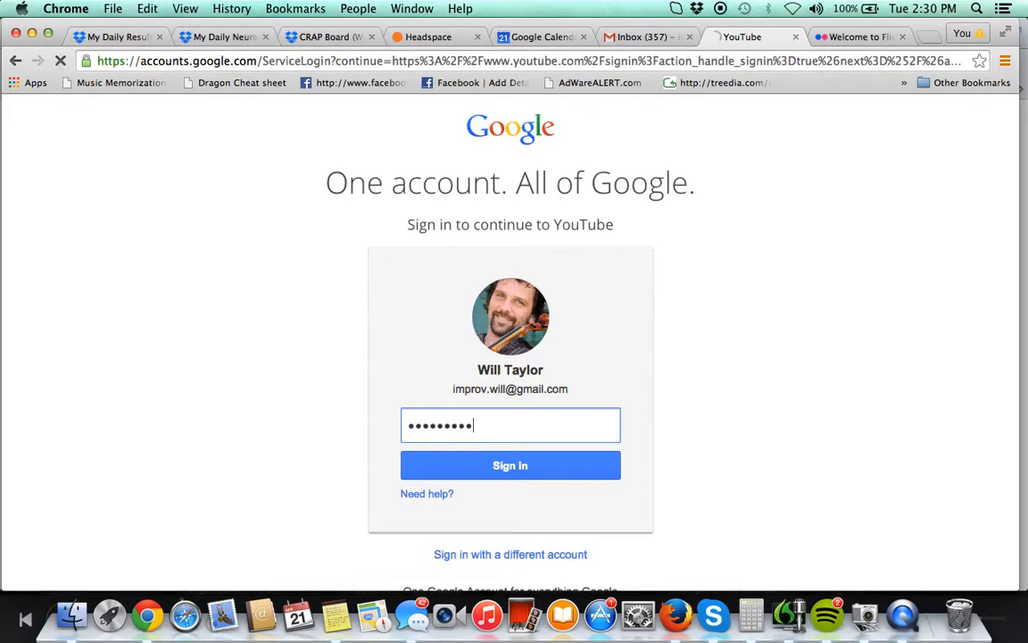
left_click(511, 464)
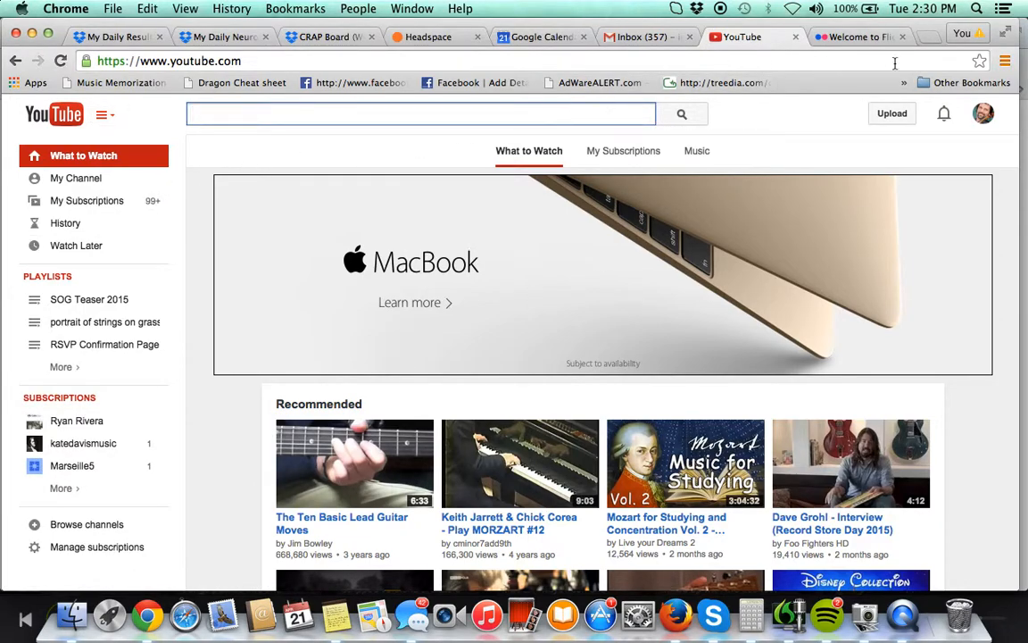
- Go to Creator Studio's Video Manager showing the channel's 2,283 uploaded videos
left_click(982, 114)
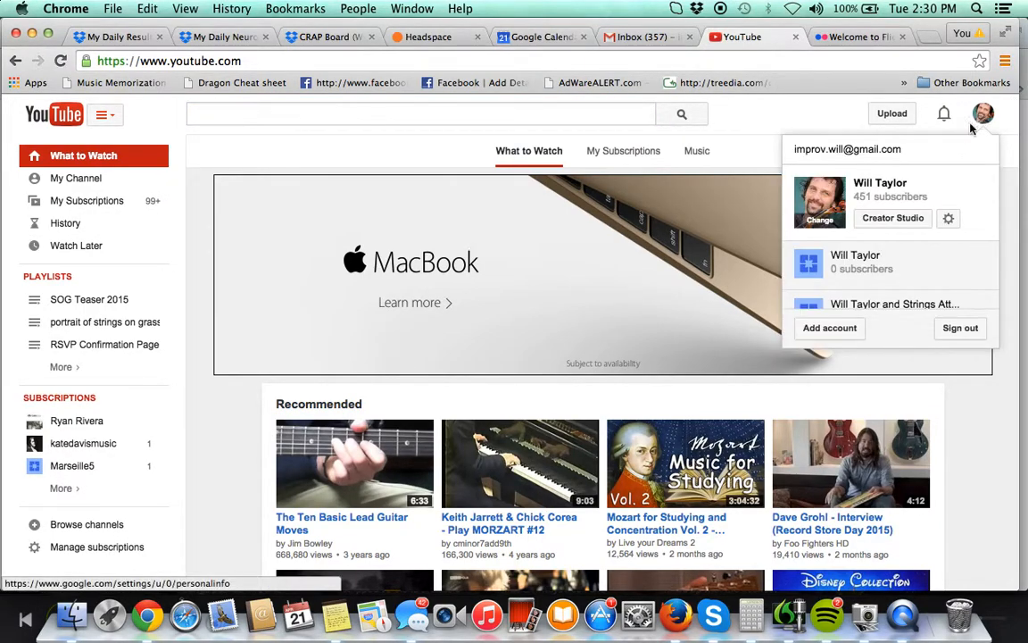
left_click(892, 218)
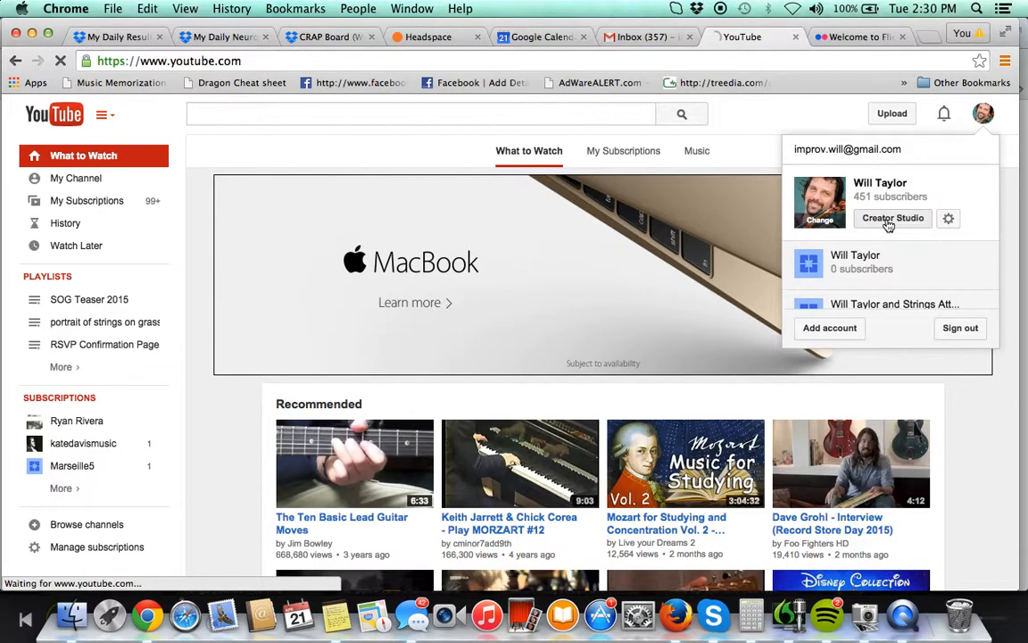
left_click(892, 218)
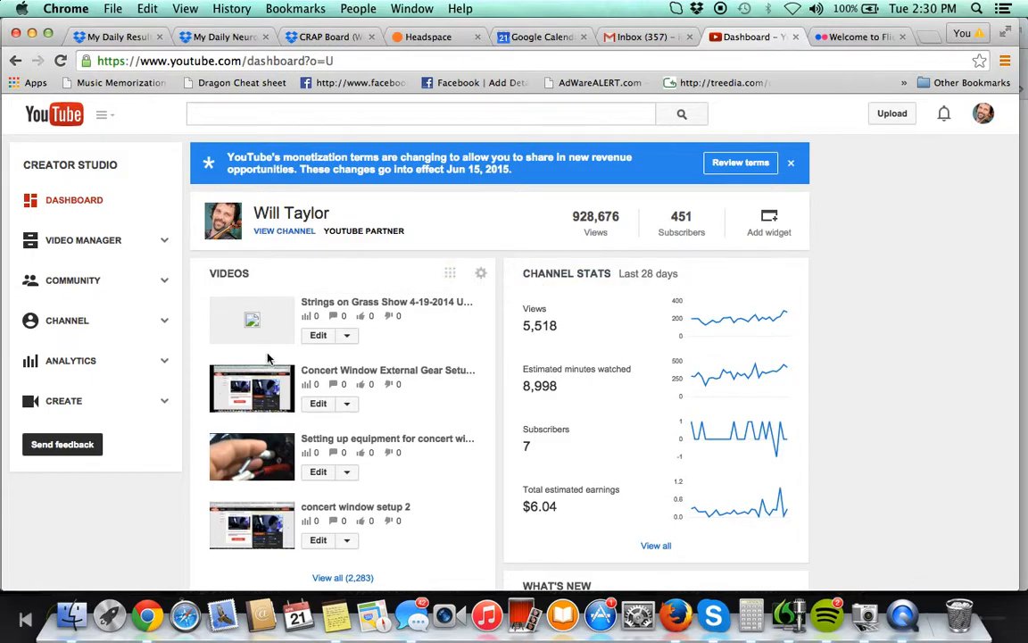
left_click(82, 239)
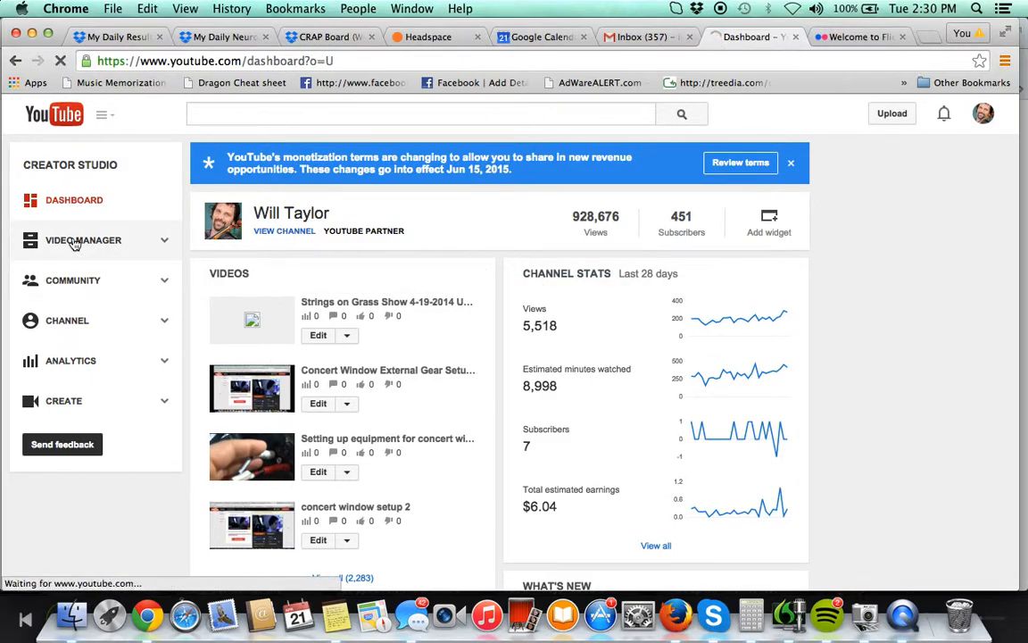
left_click(82, 239)
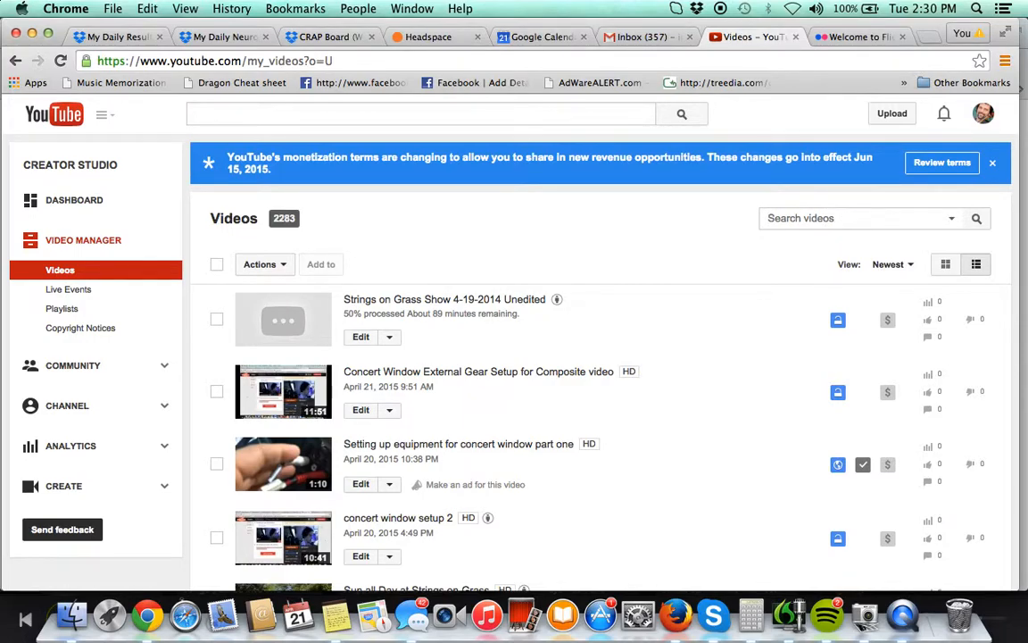
- Search the Video Manager for "charles" and look through the second page of results
type("charles")
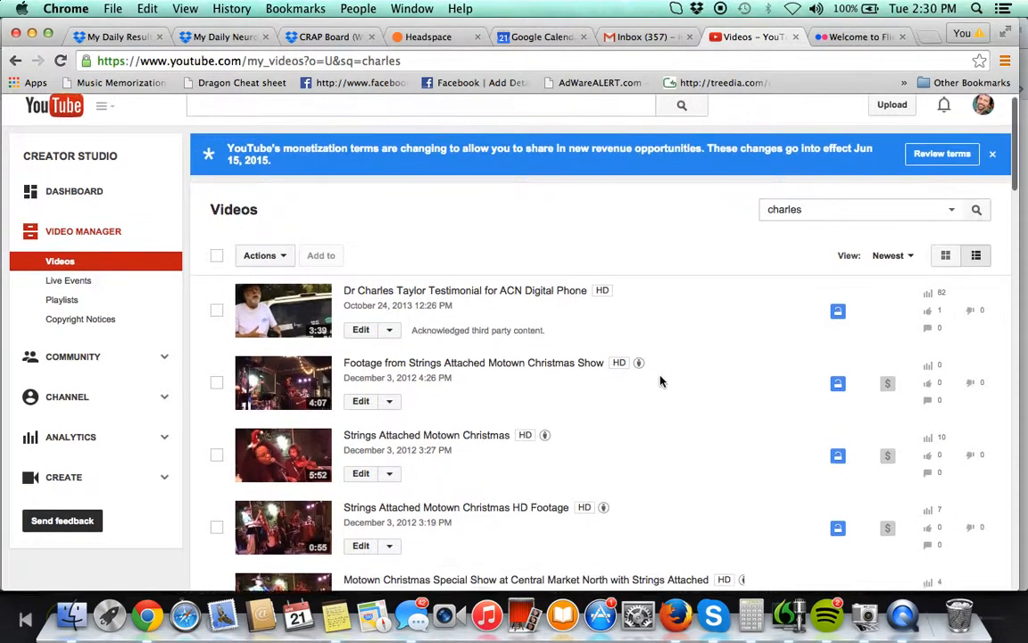
scroll("down", 3)
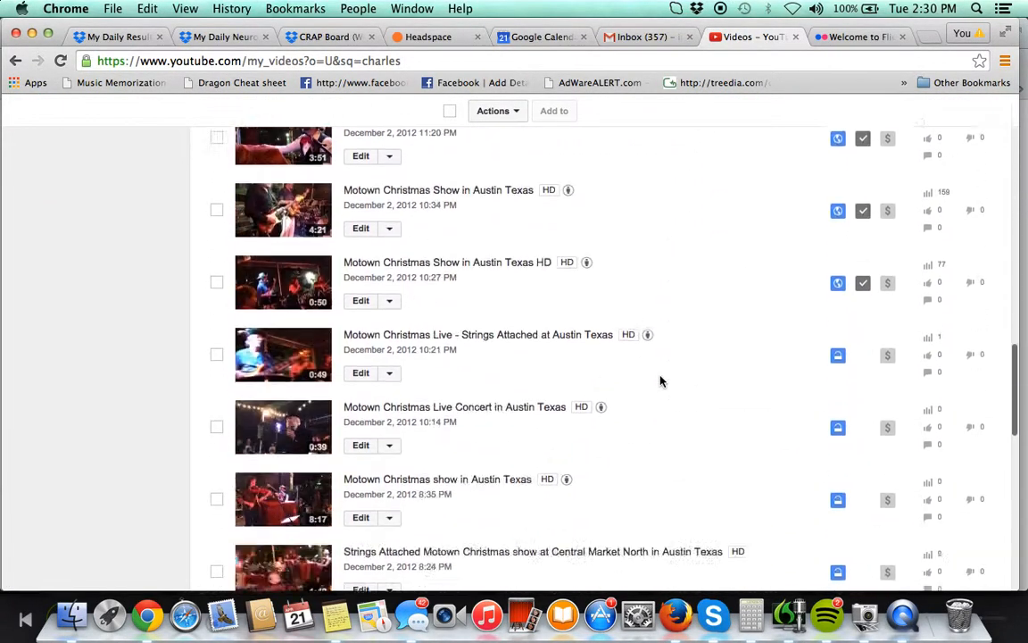
scroll("up", 3)
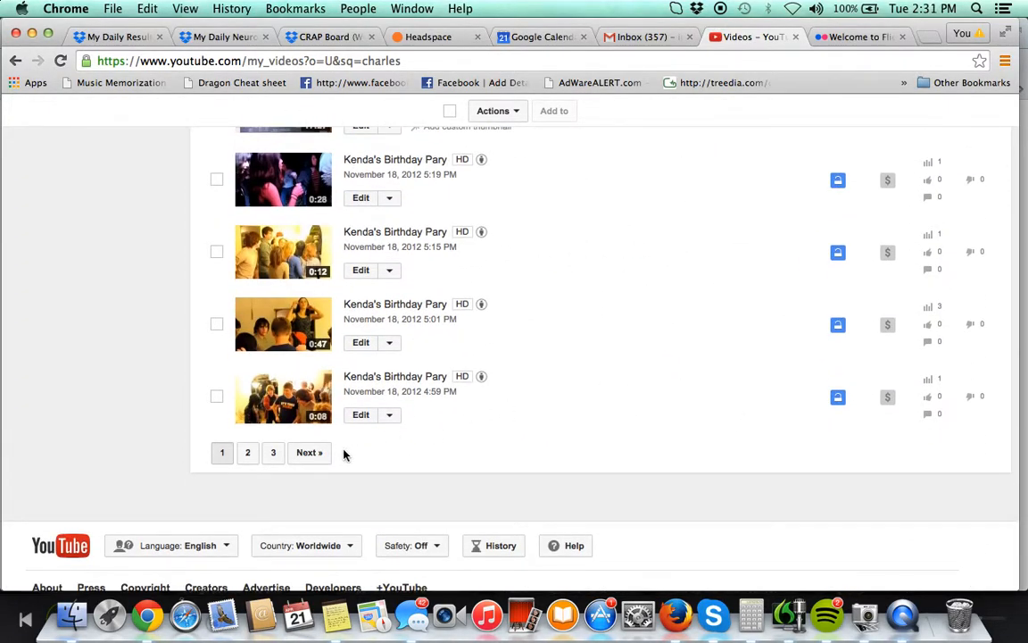
left_click(309, 451)
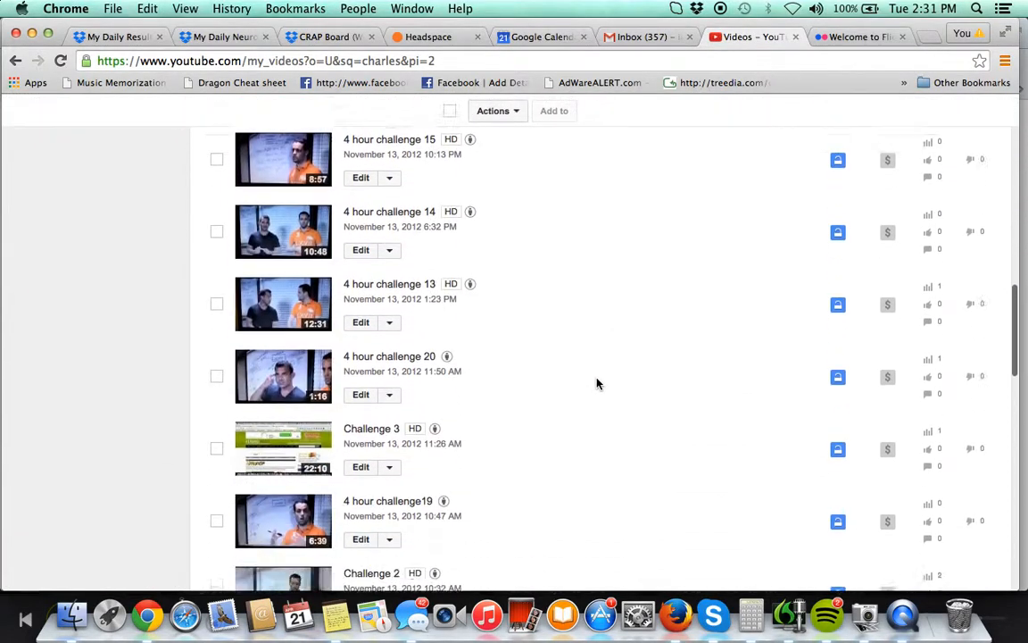
scroll("down", 3)
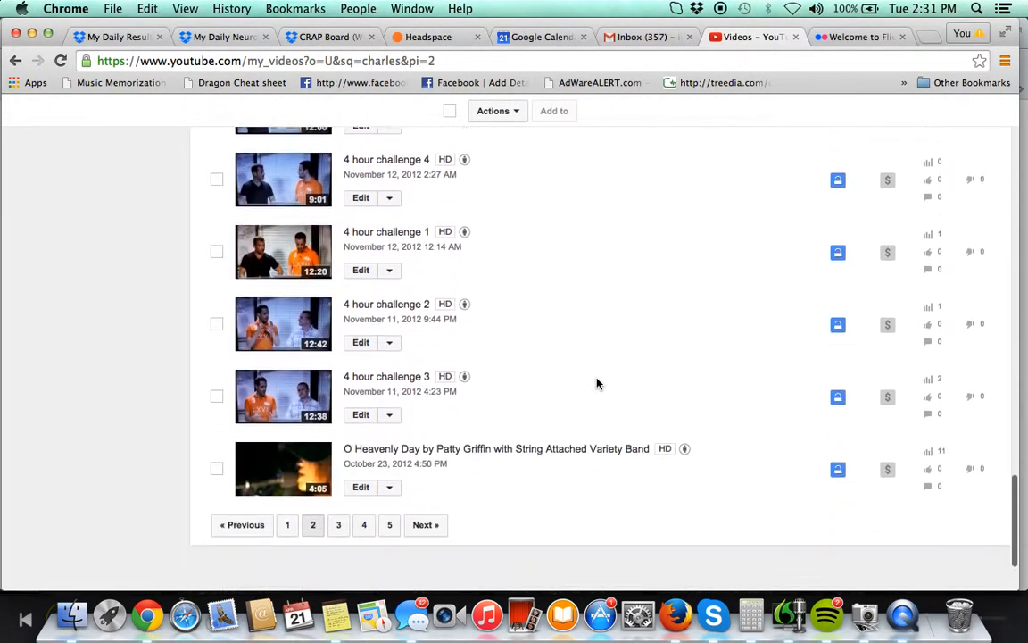
scroll("down", 3)
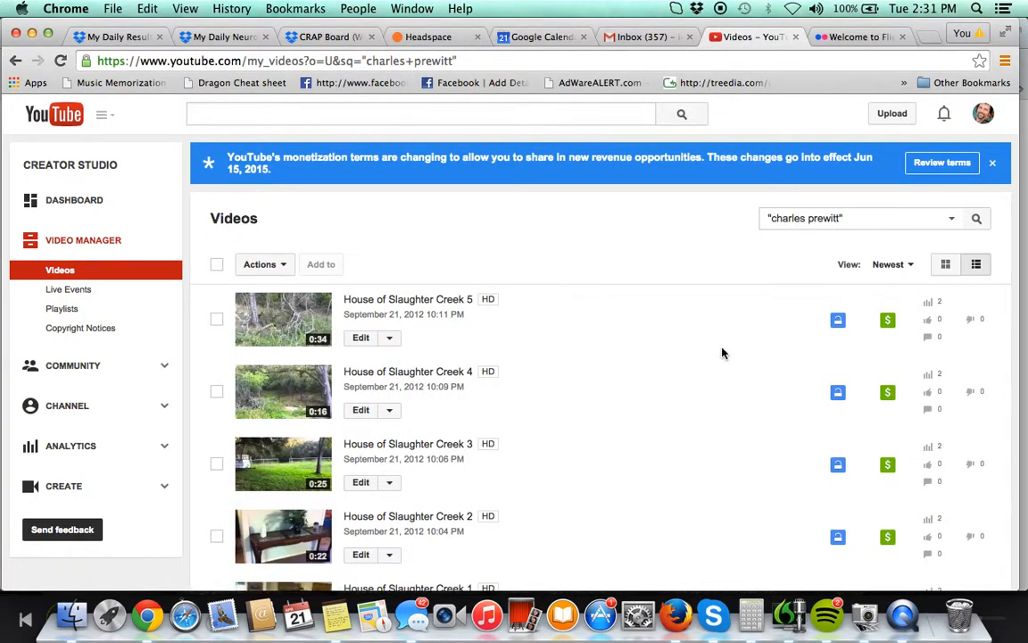
scroll("down", 3)
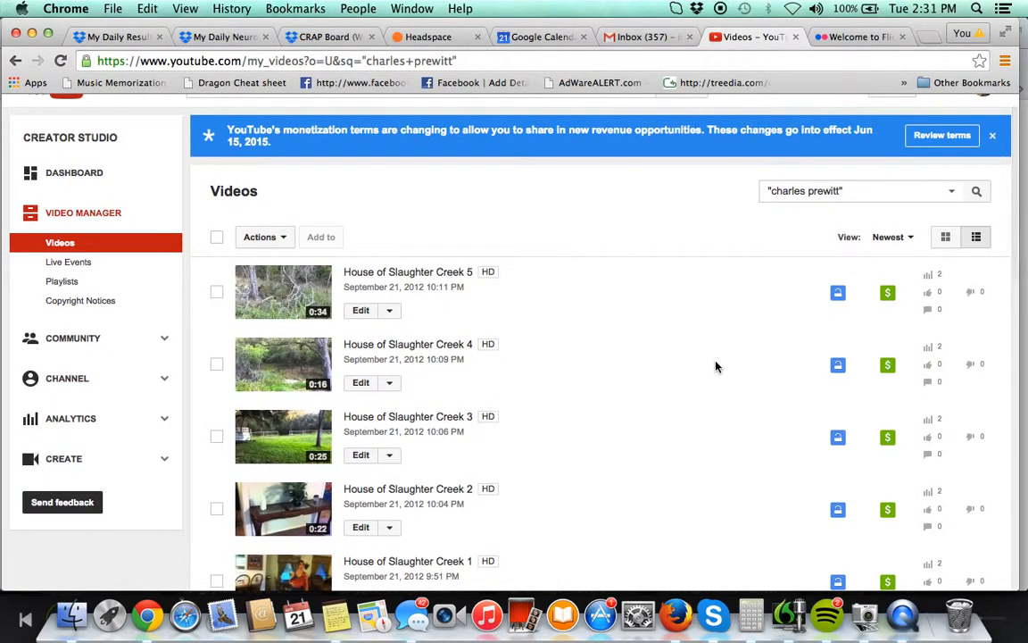
scroll("down", 3)
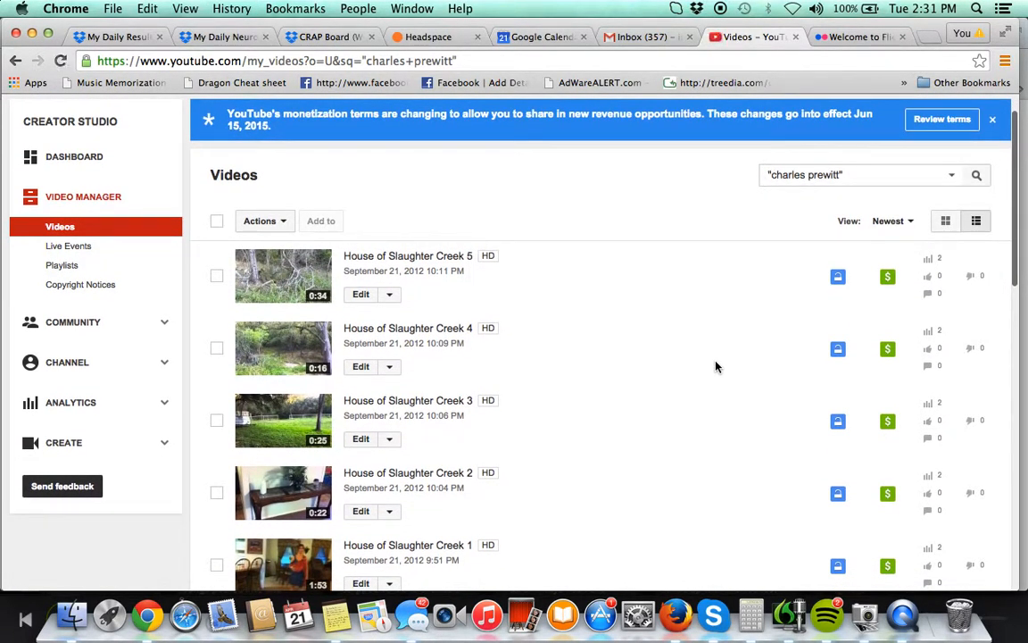
scroll("down", 3)
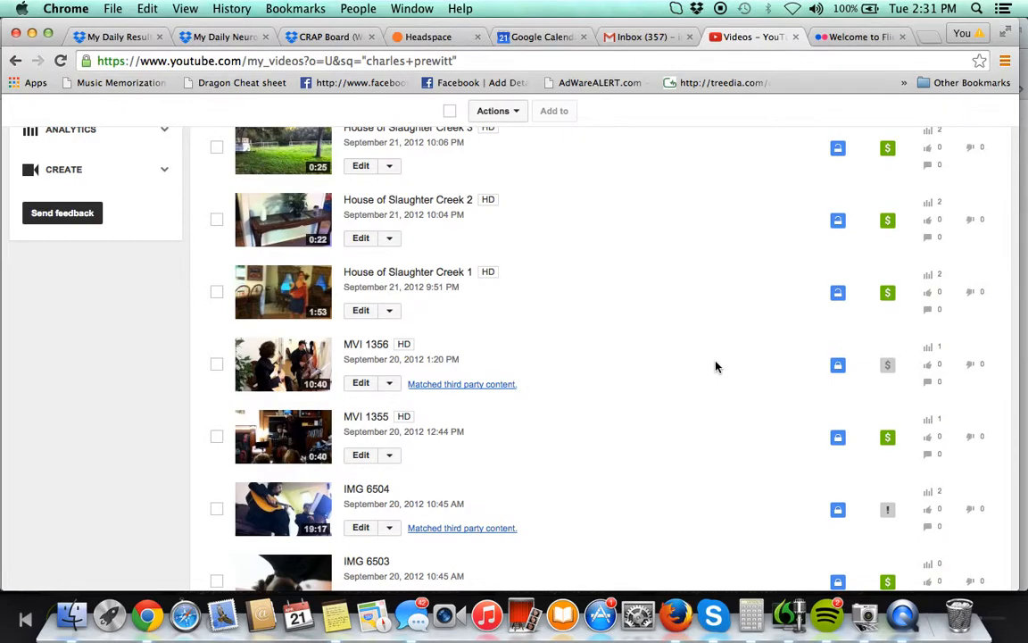
scroll("down", 3)
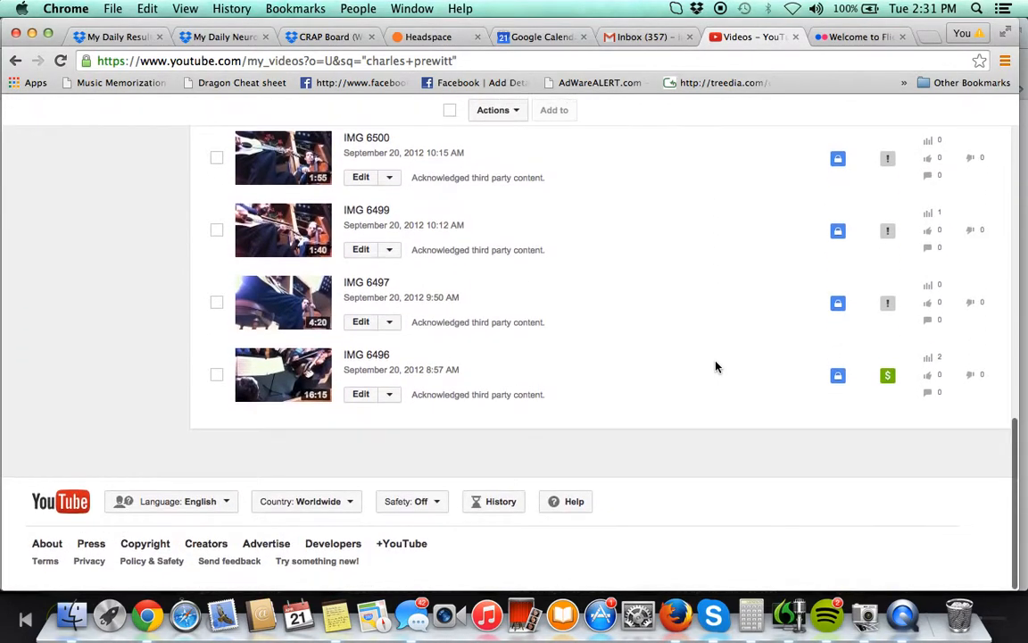
scroll("down", 3)
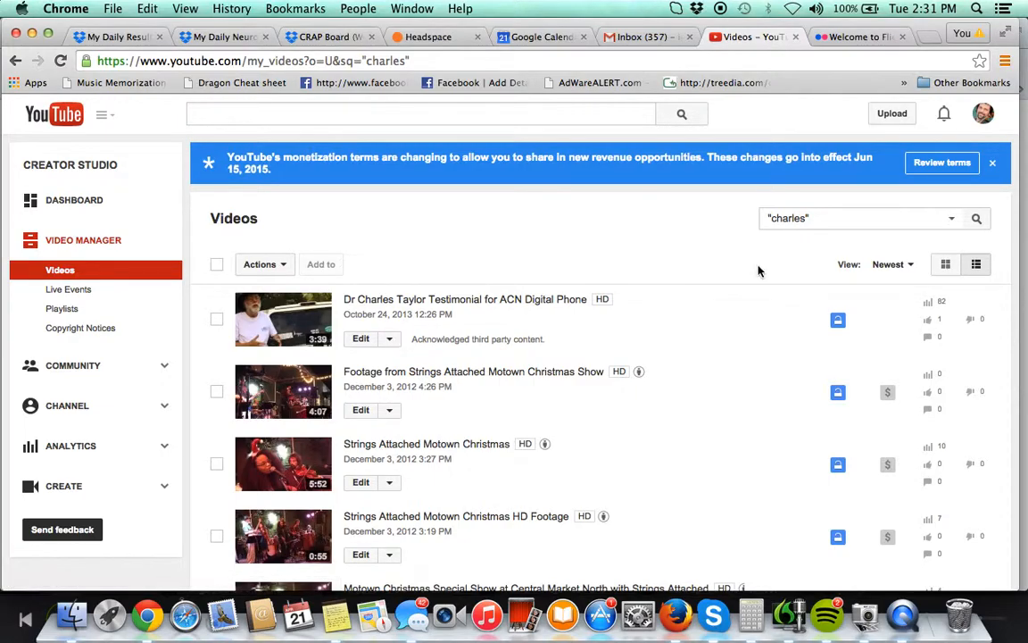
- Scroll through and advance the "charles" results to pages 2 and 3
scroll("down", 3)
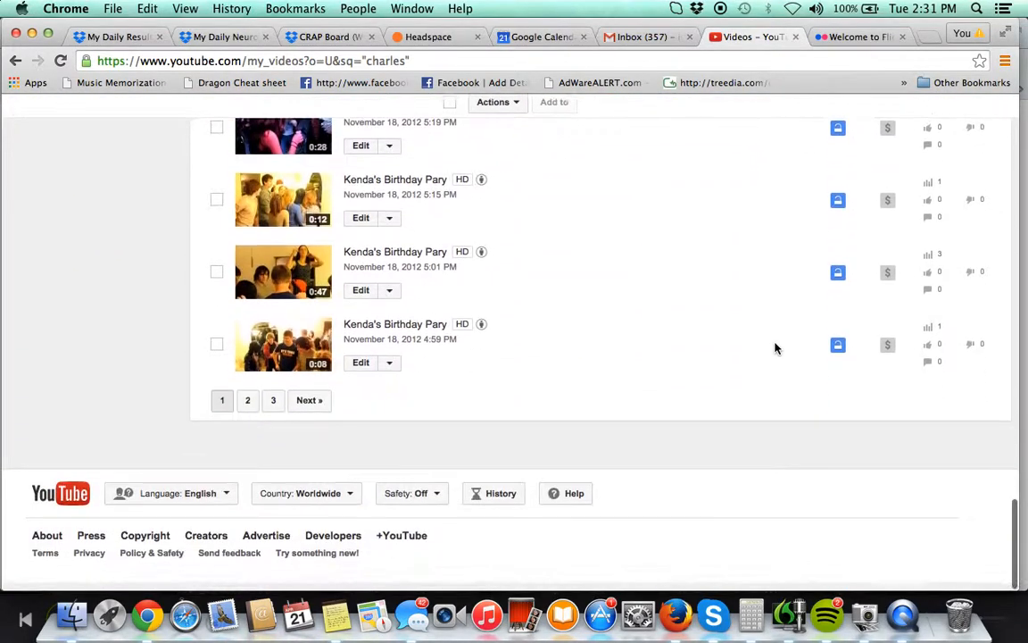
scroll("down", 3)
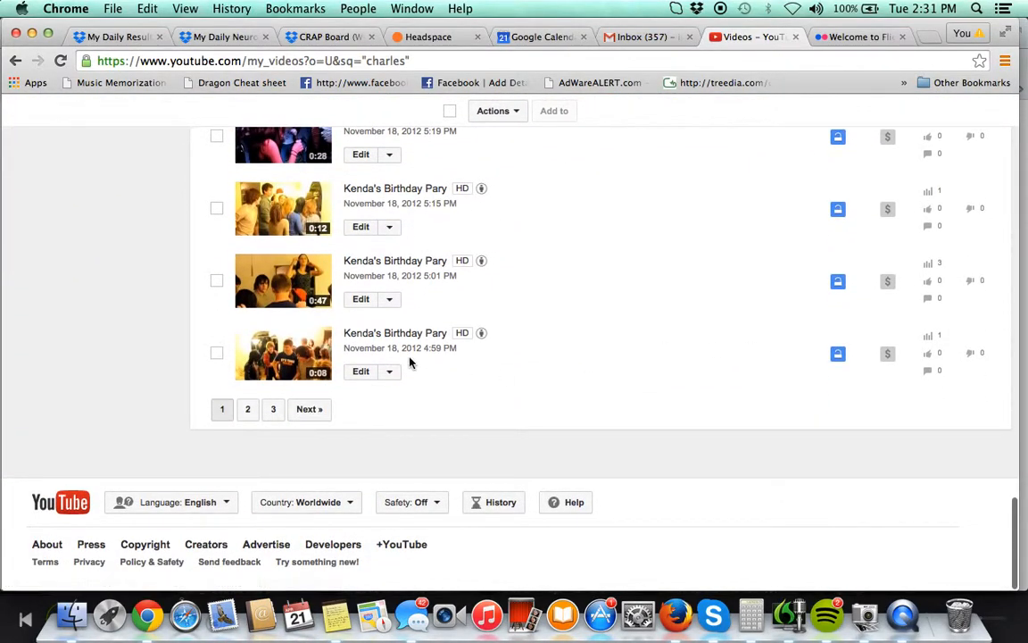
left_click(309, 409)
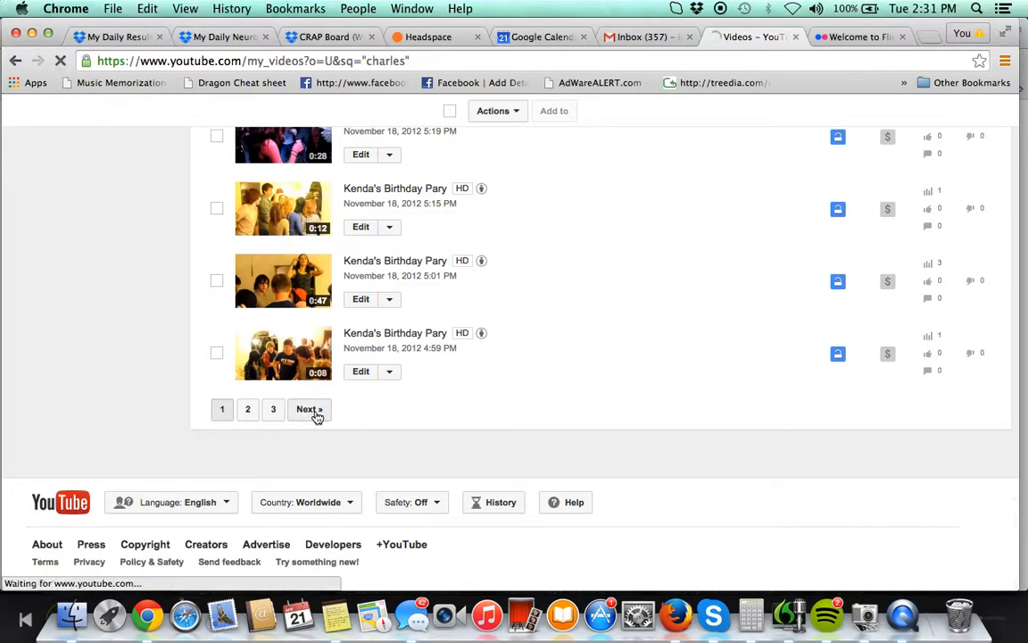
left_click(308, 408)
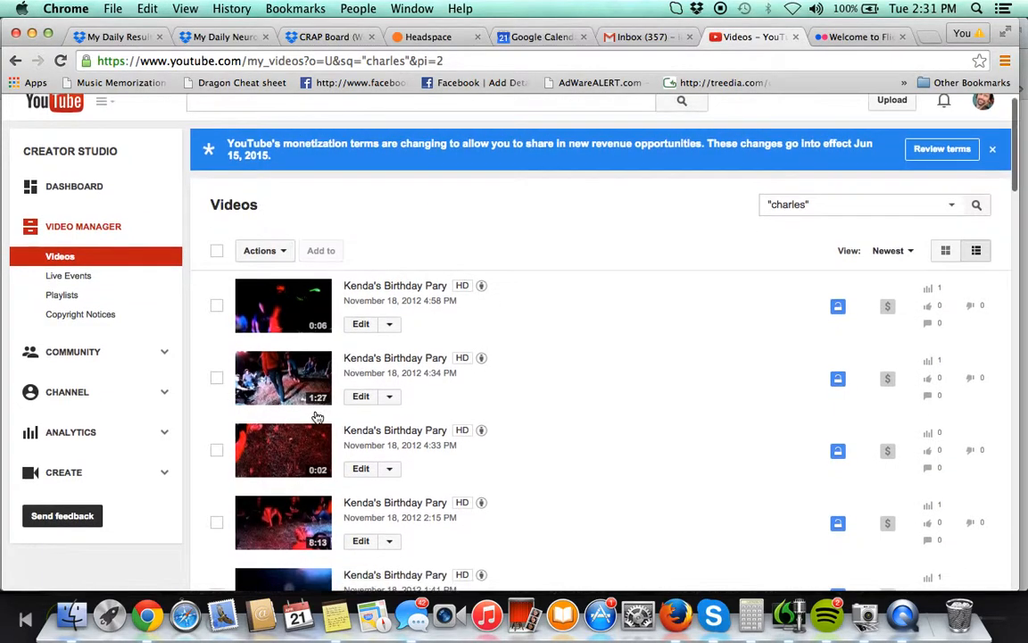
scroll("down", 3)
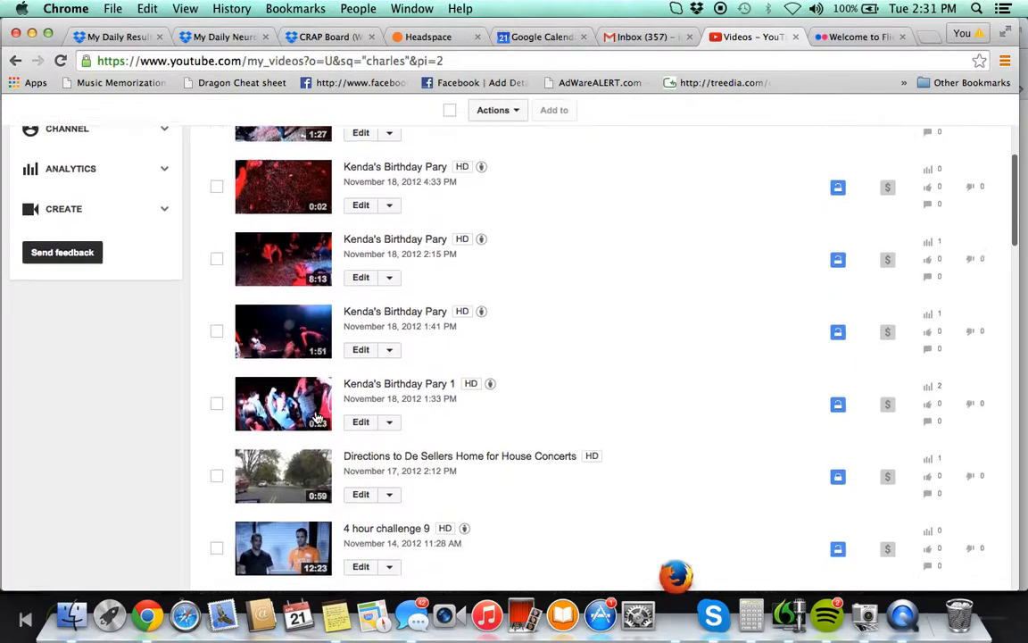
scroll("down", 3)
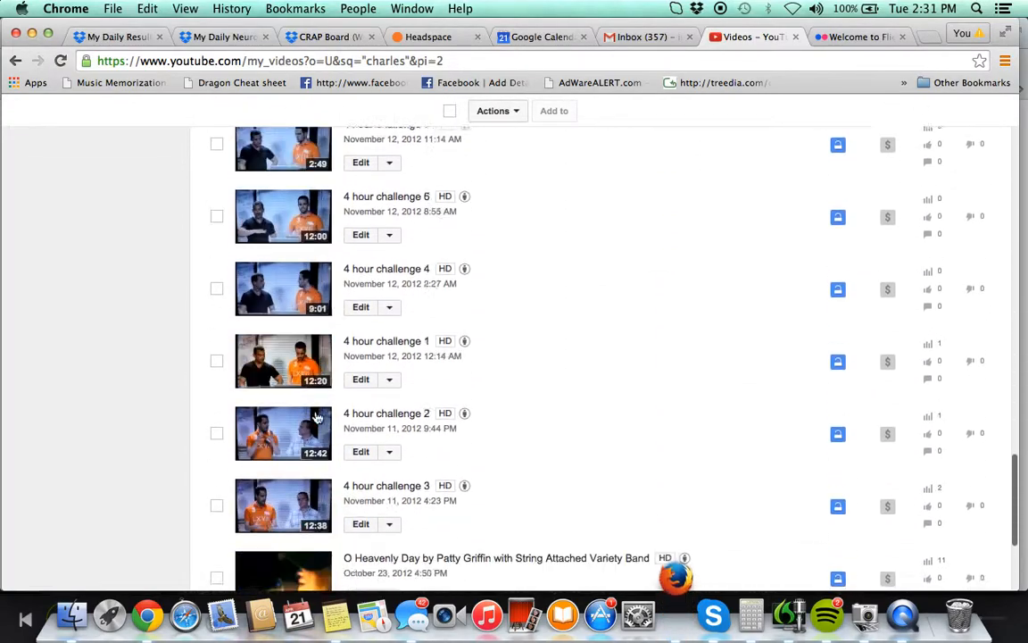
scroll("down", 3)
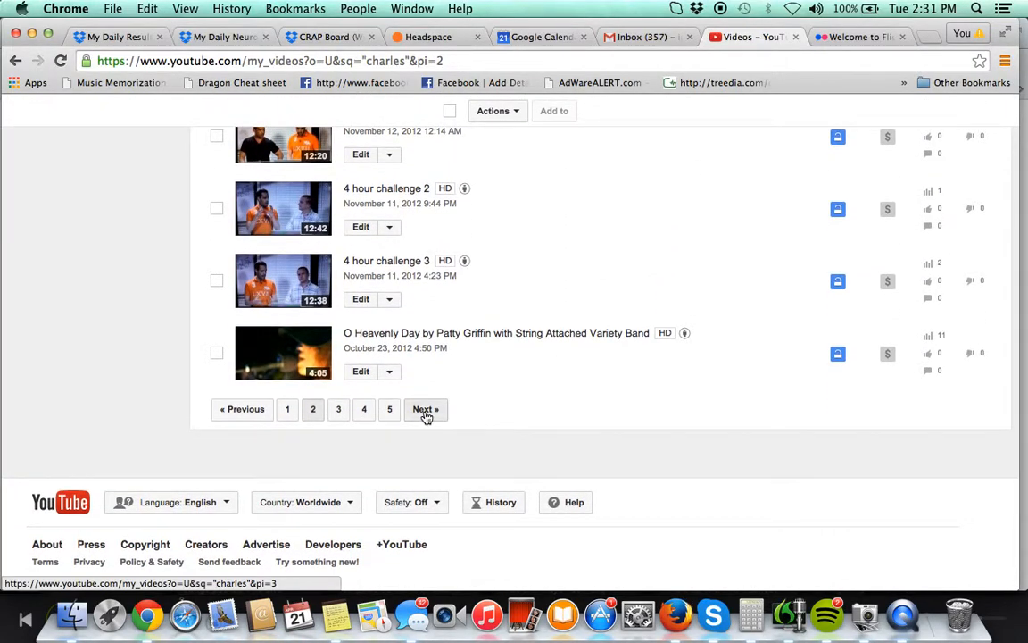
left_click(425, 408)
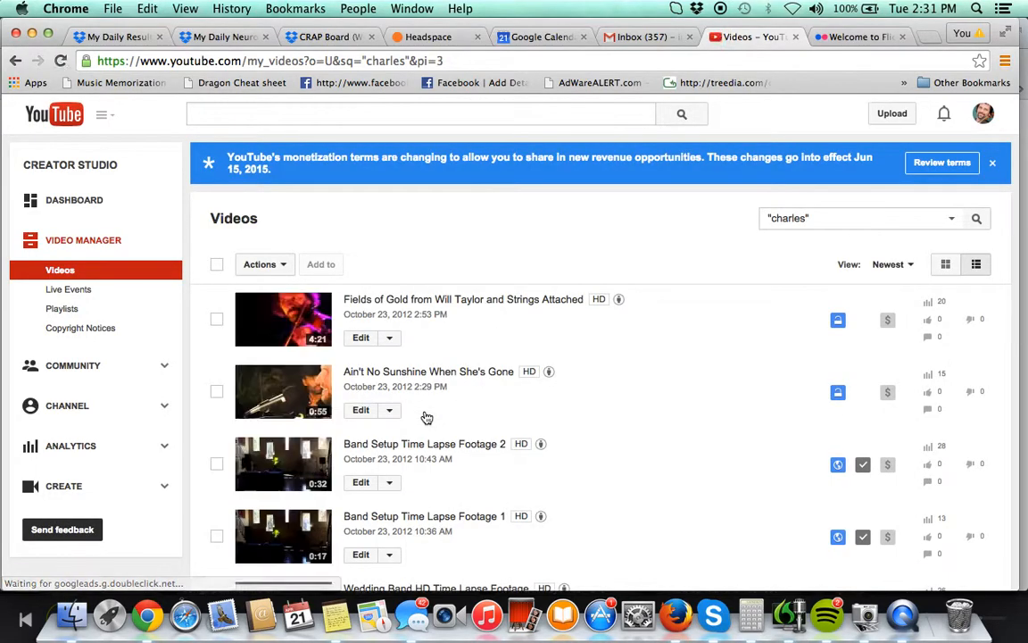
scroll("down", 3)
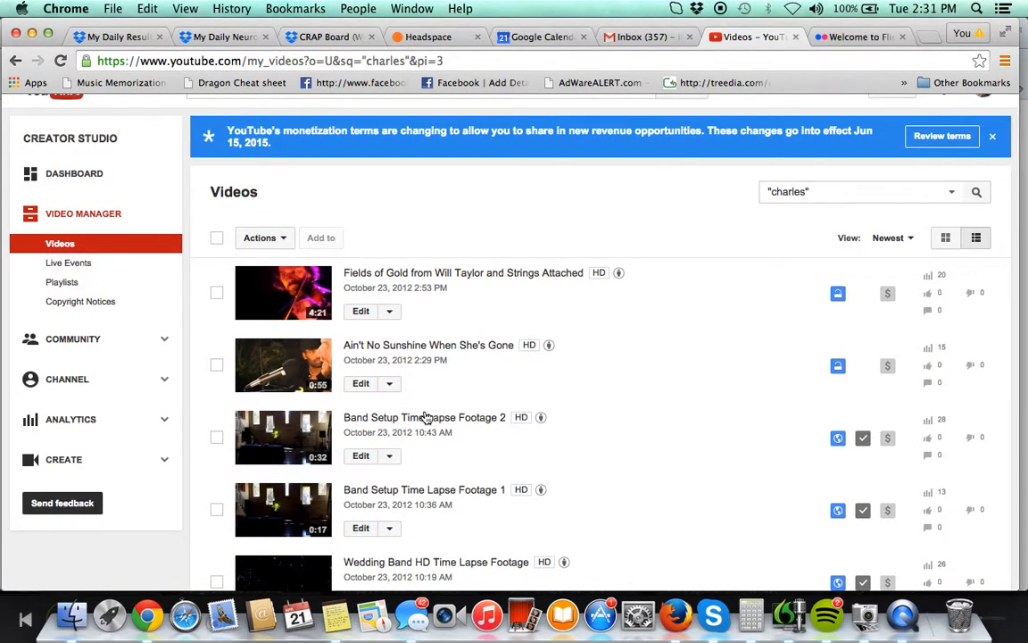
scroll("down", 3)
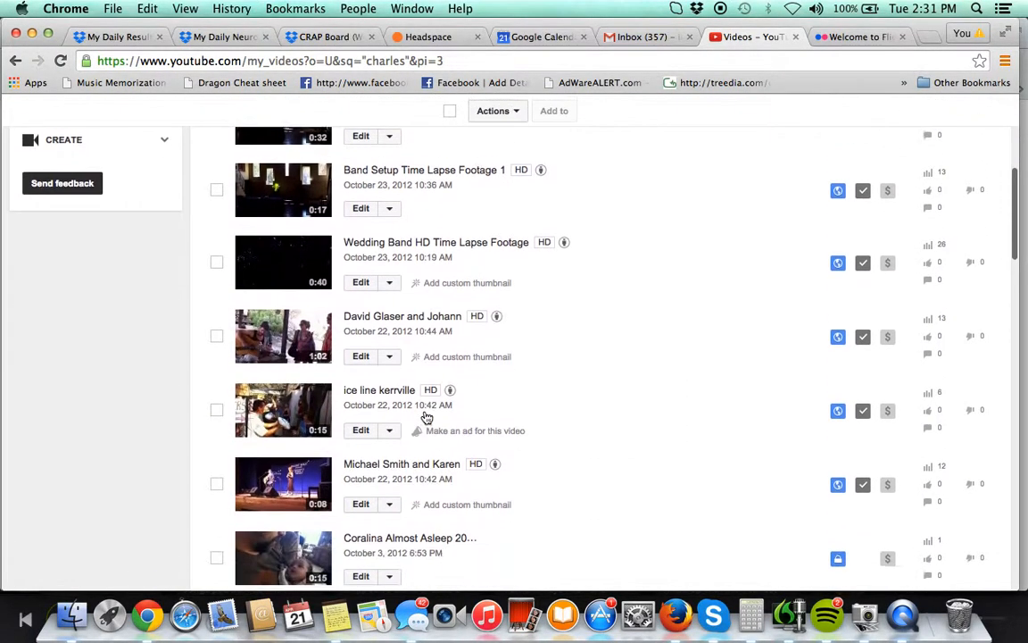
scroll("down", 3)
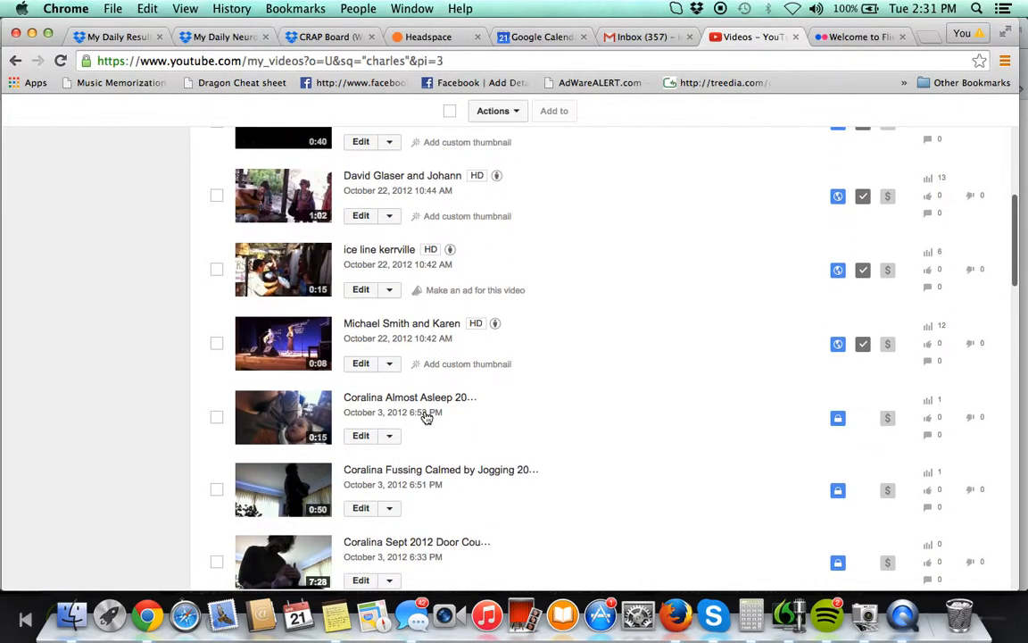
mouse_move(402, 323)
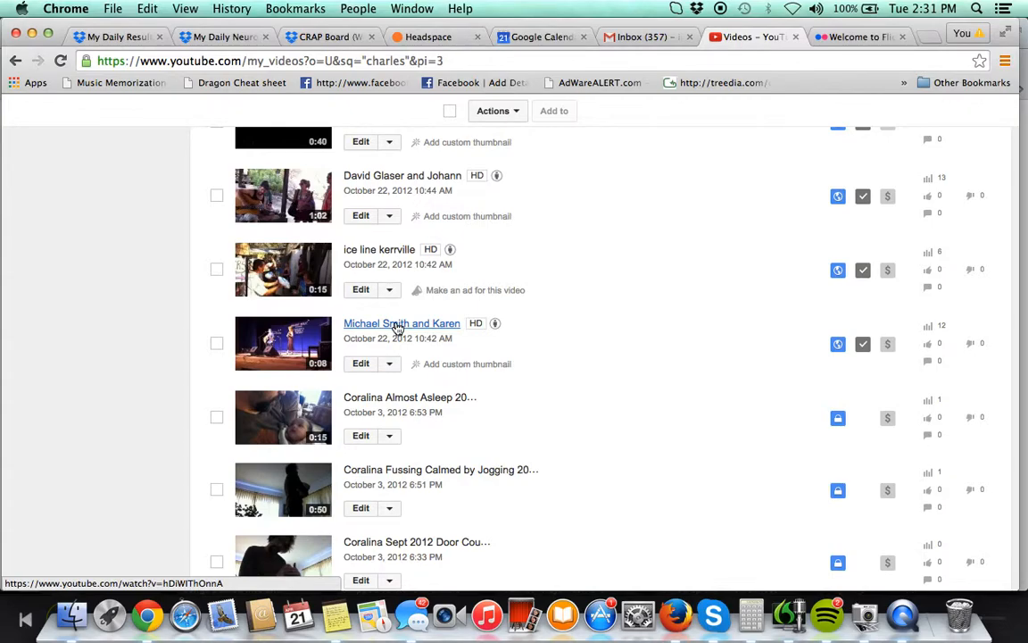
scroll("down", 3)
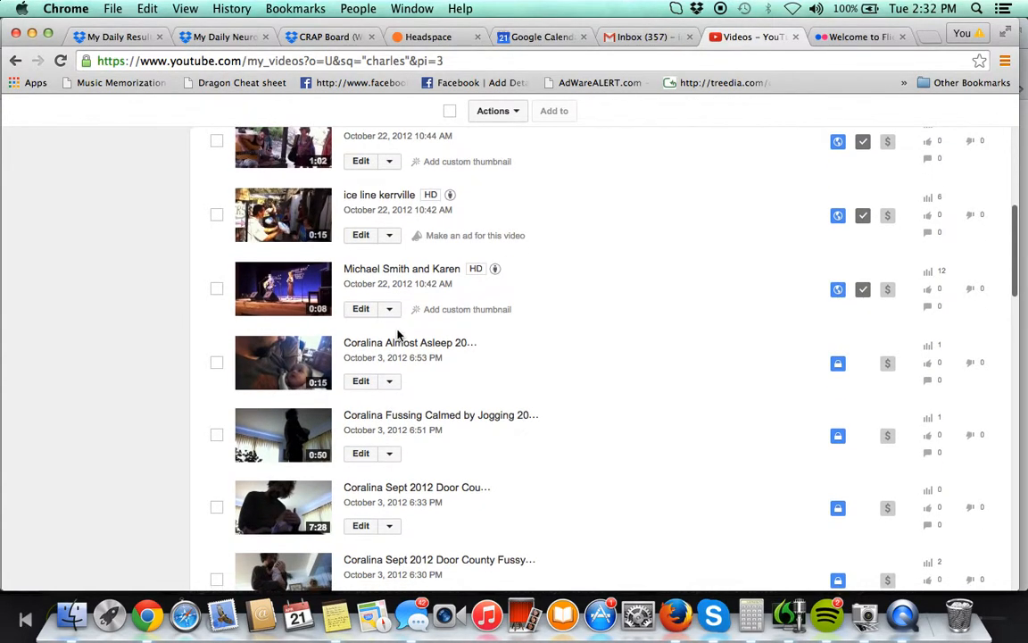
scroll("down", 3)
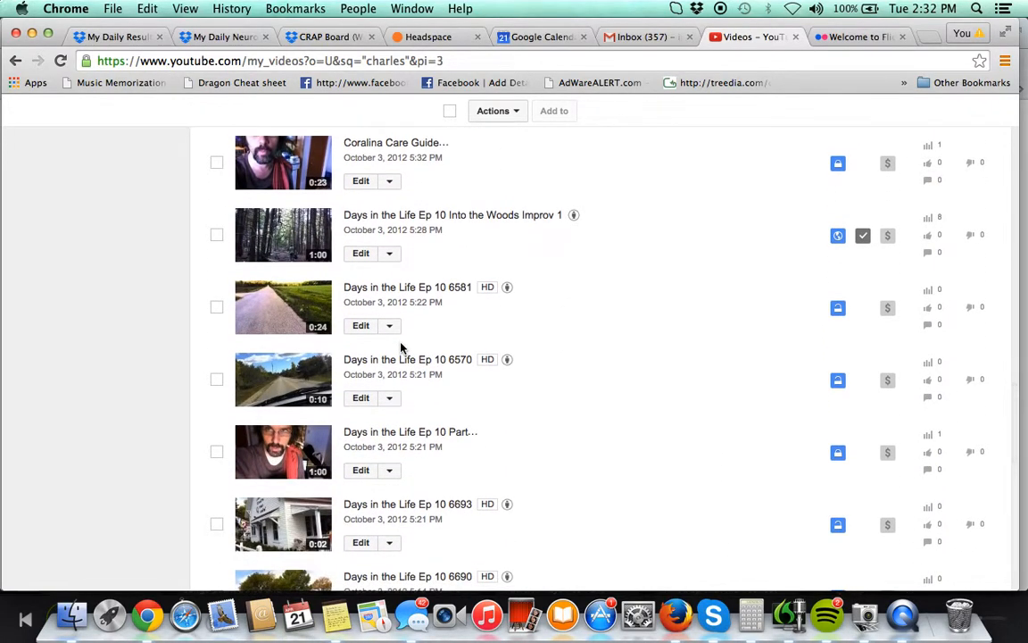
- Continue through page 4 to the final fifth page with the Charles Solo Bach Movement video
scroll("down", 3)
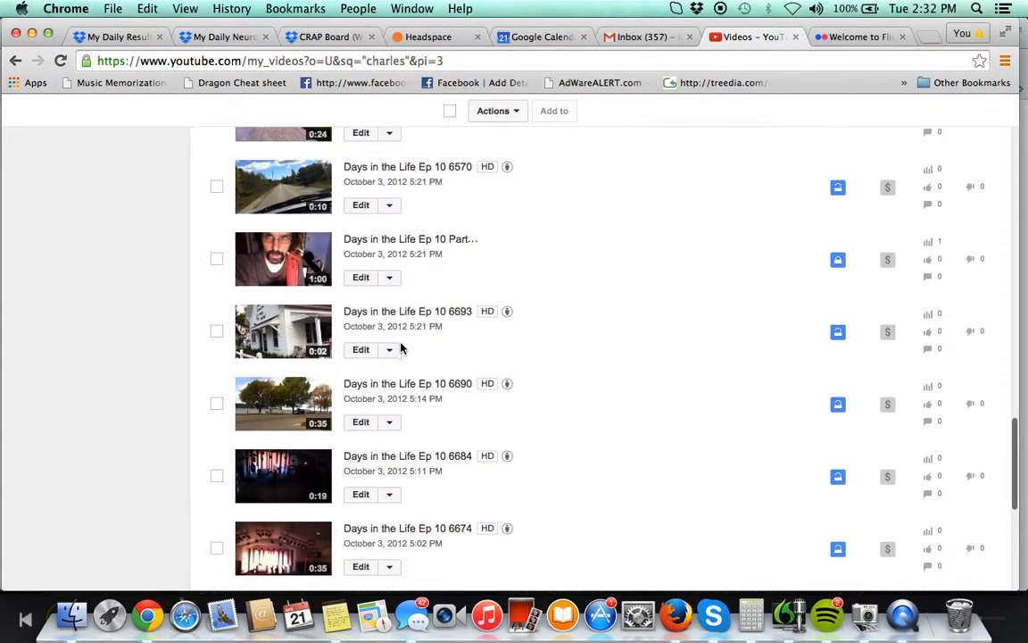
scroll("down", 3)
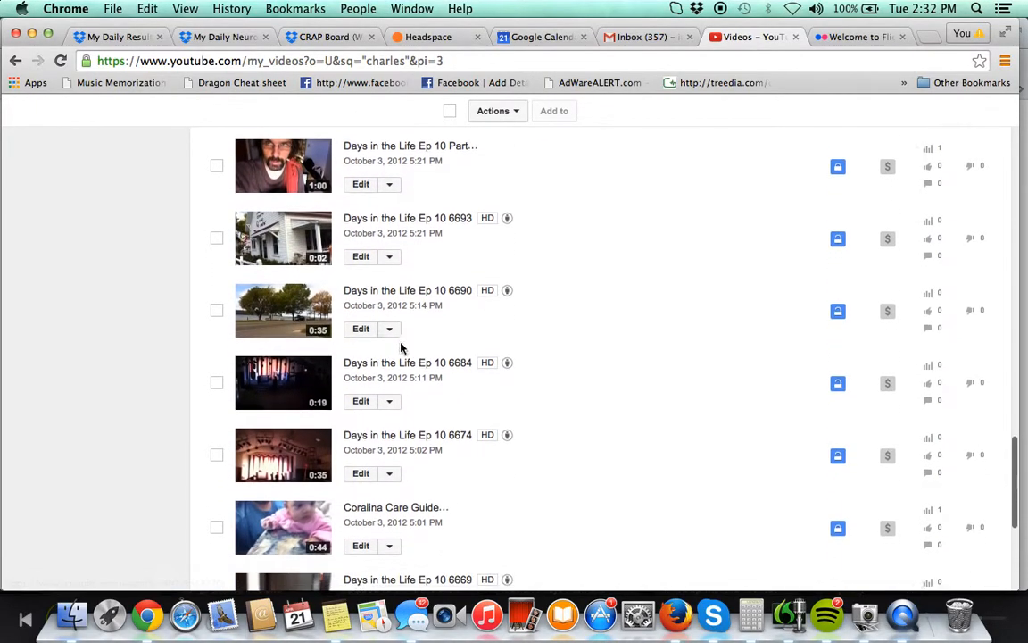
scroll("down", 3)
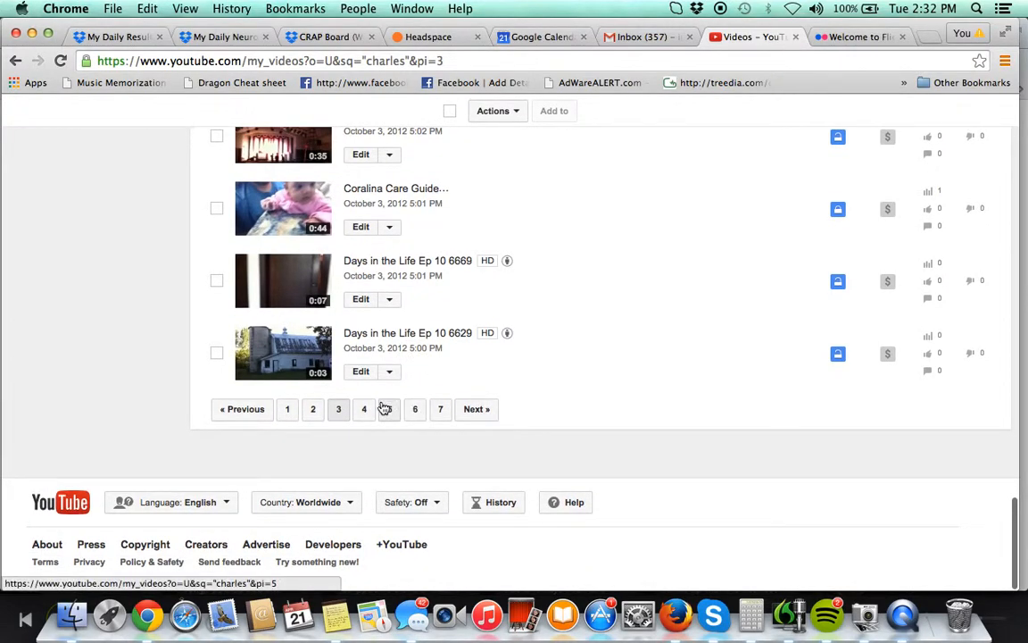
left_click(364, 409)
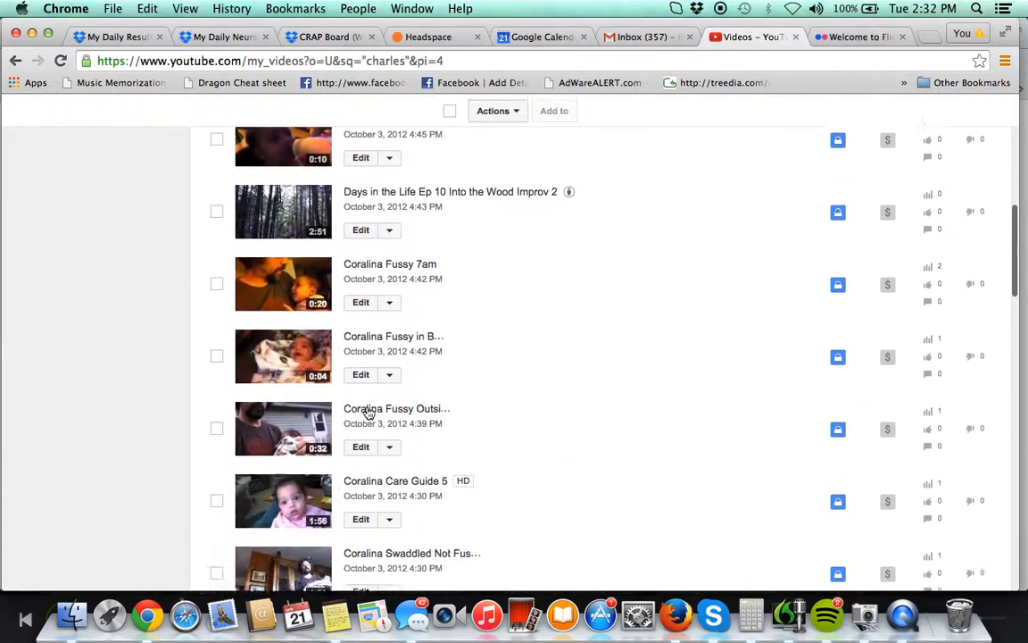
scroll("down", 3)
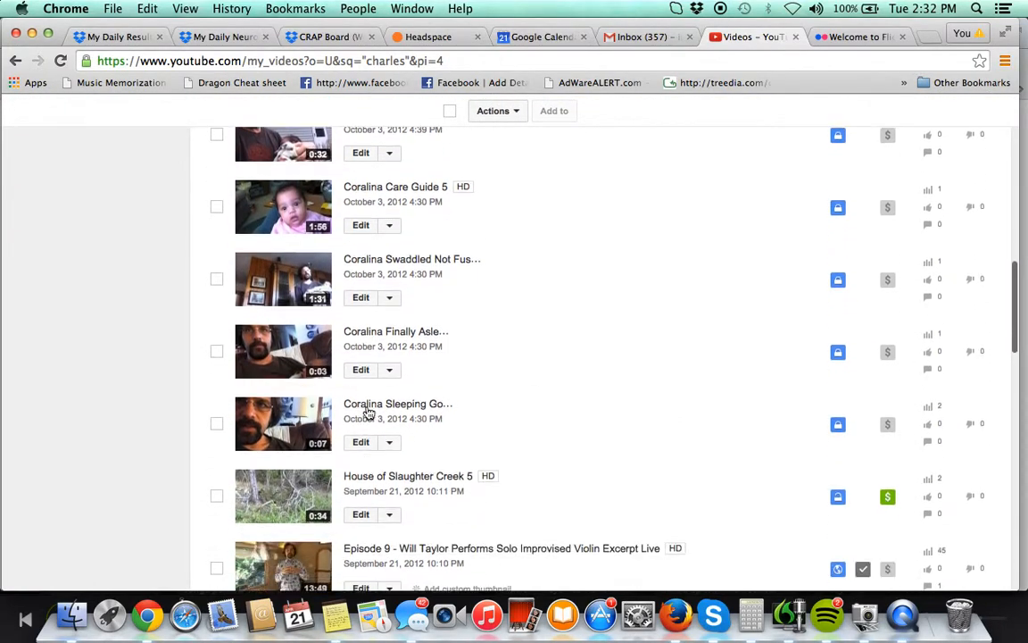
scroll("down", 3)
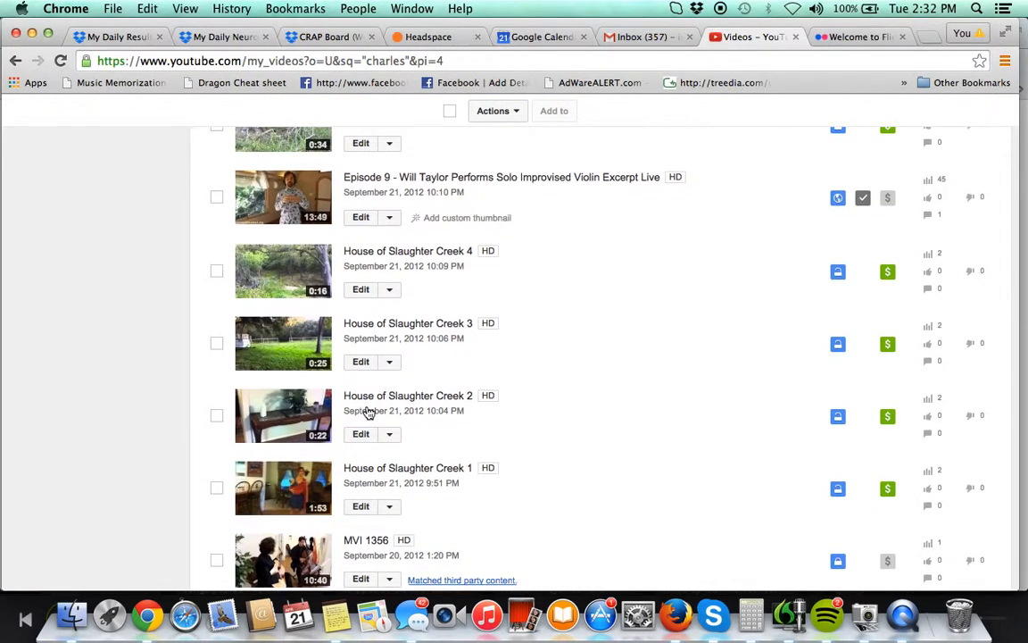
scroll("down", 3)
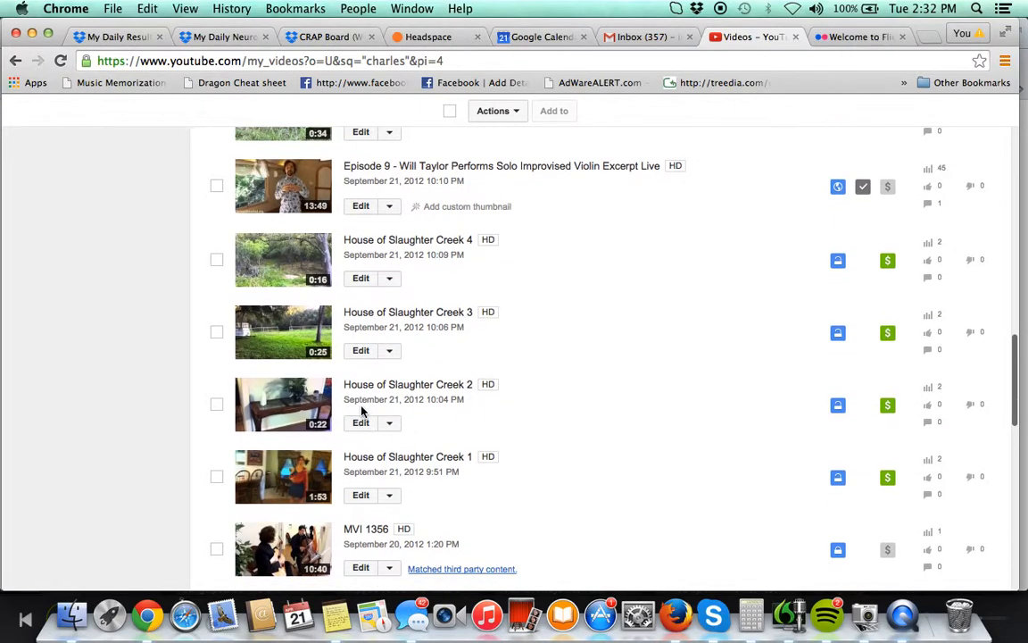
scroll("down", 3)
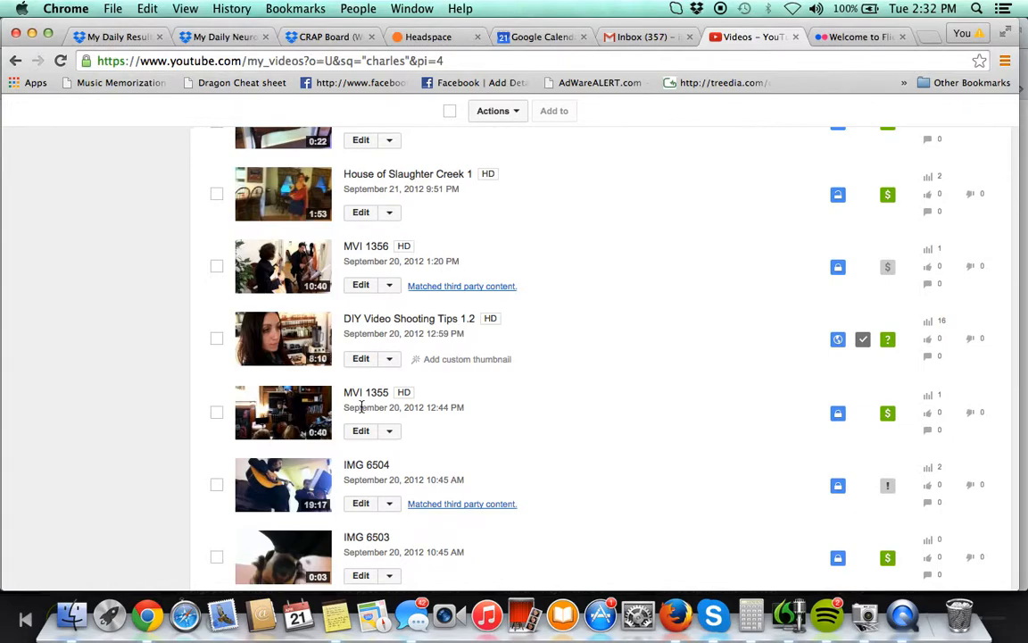
left_click(364, 409)
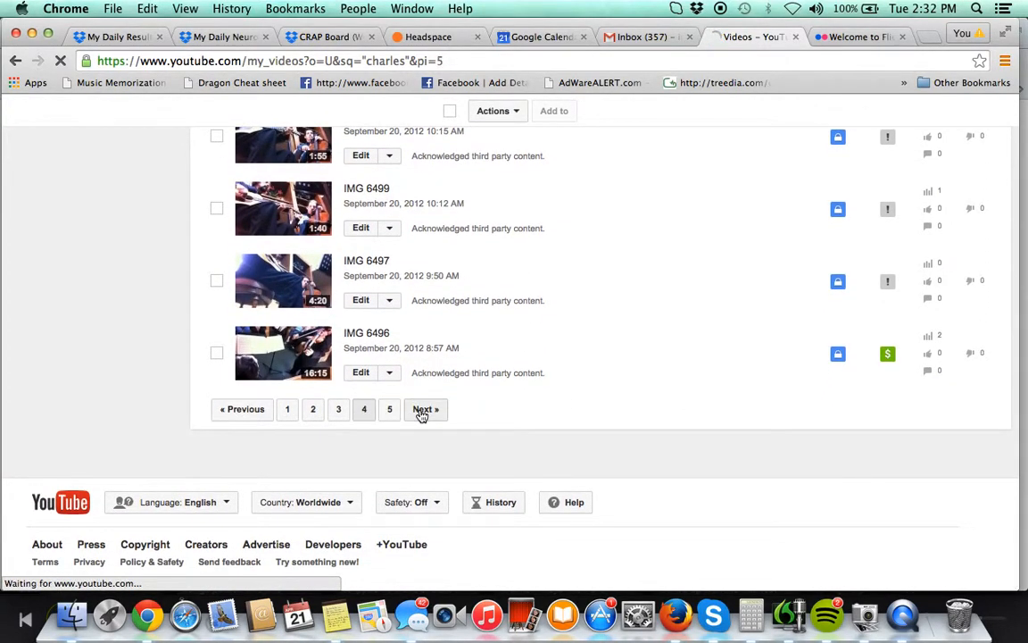
left_click(425, 408)
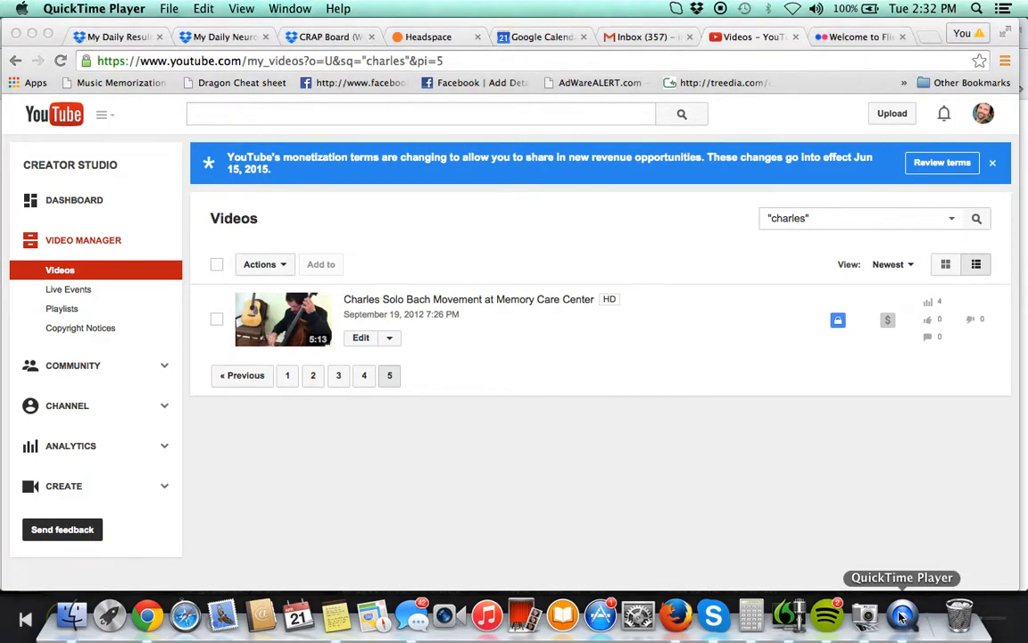
- Download the Charles Solo Bach Movement video as MP4 from its Edit dropdown, then move to Flickr
left_click(900, 614)
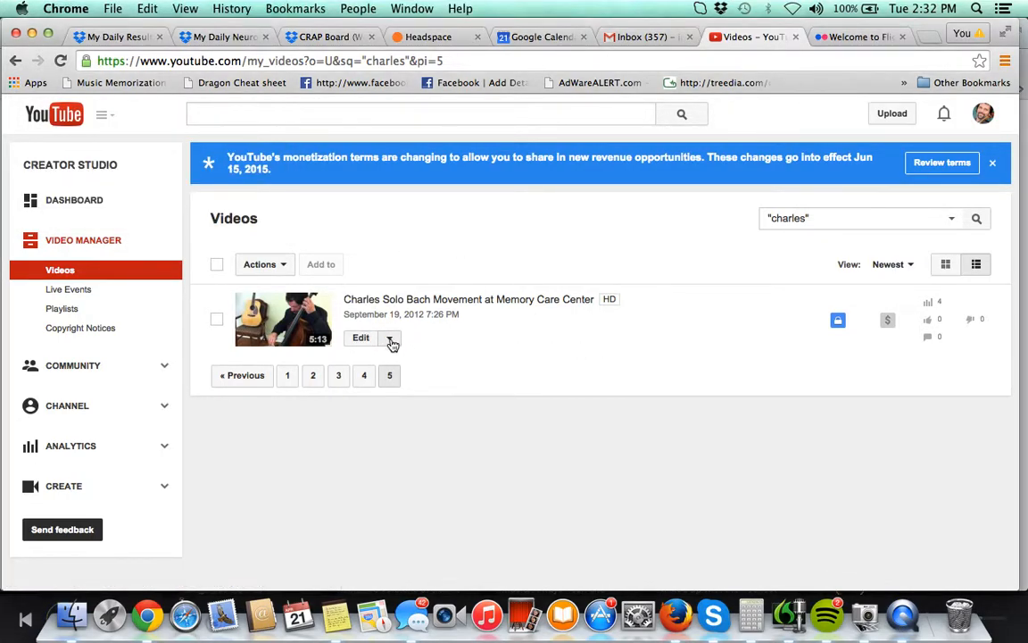
left_click(391, 338)
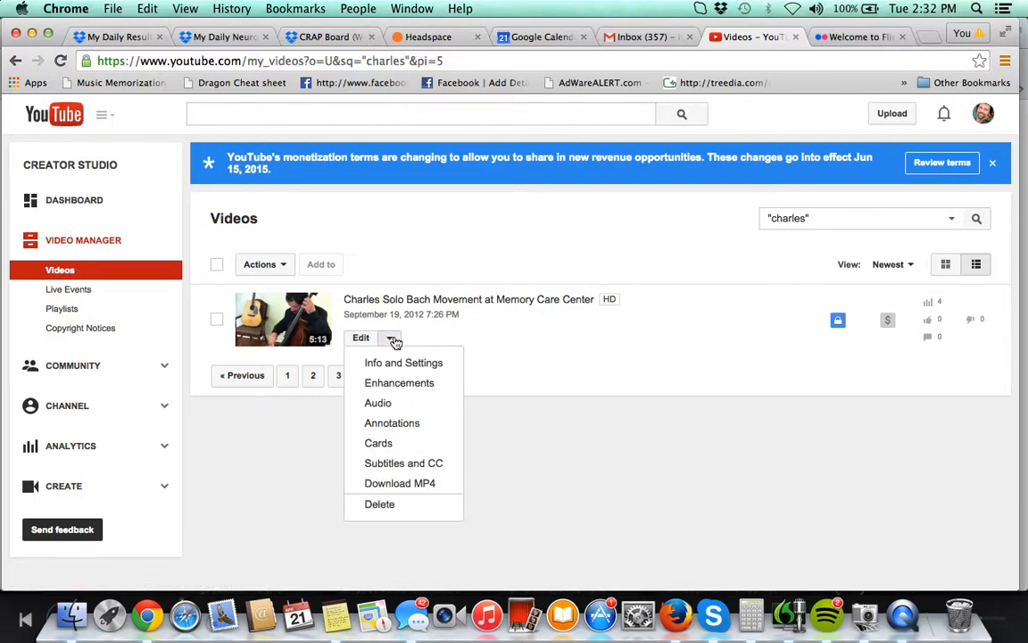
mouse_move(399, 482)
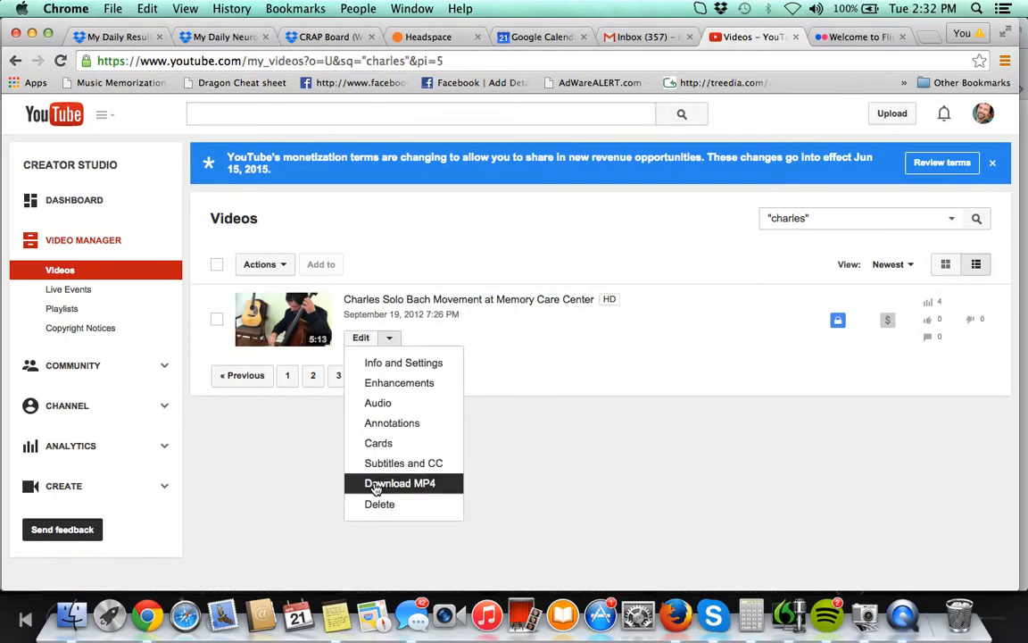
mouse_move(669, 425)
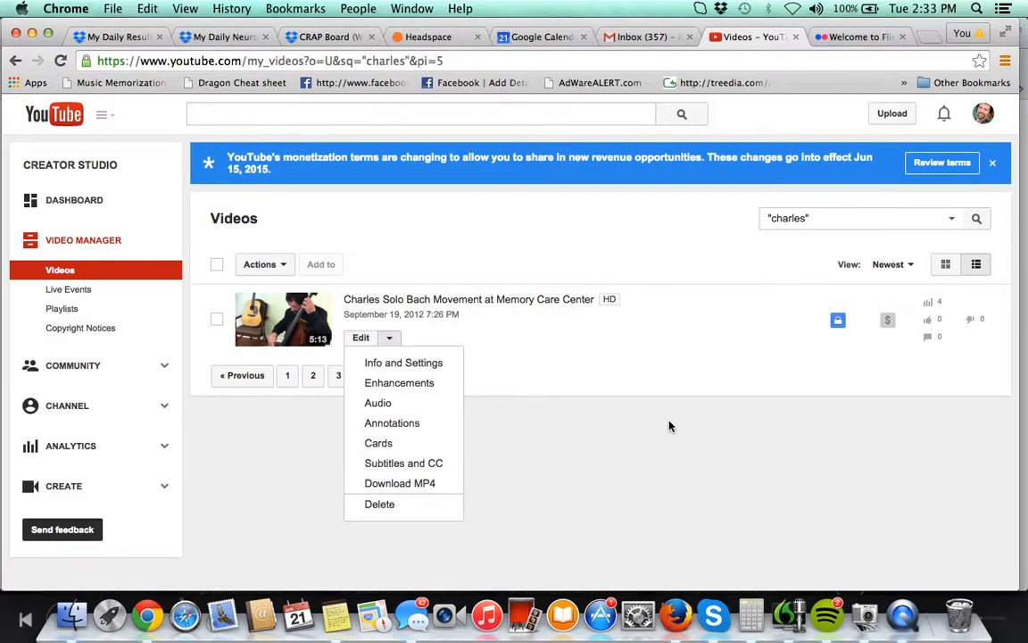
mouse_move(572, 430)
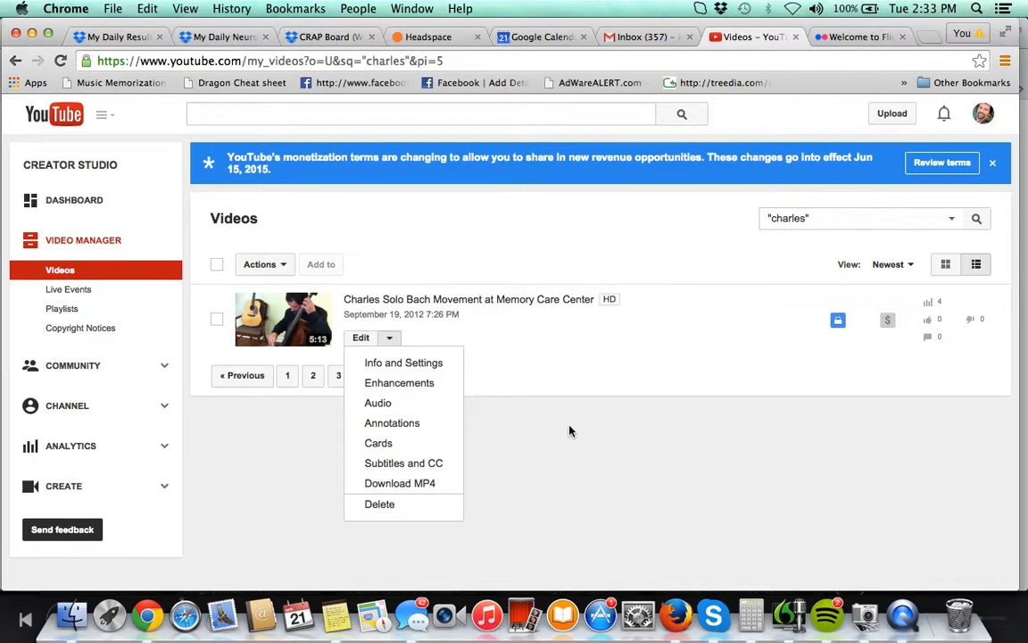
mouse_move(404, 264)
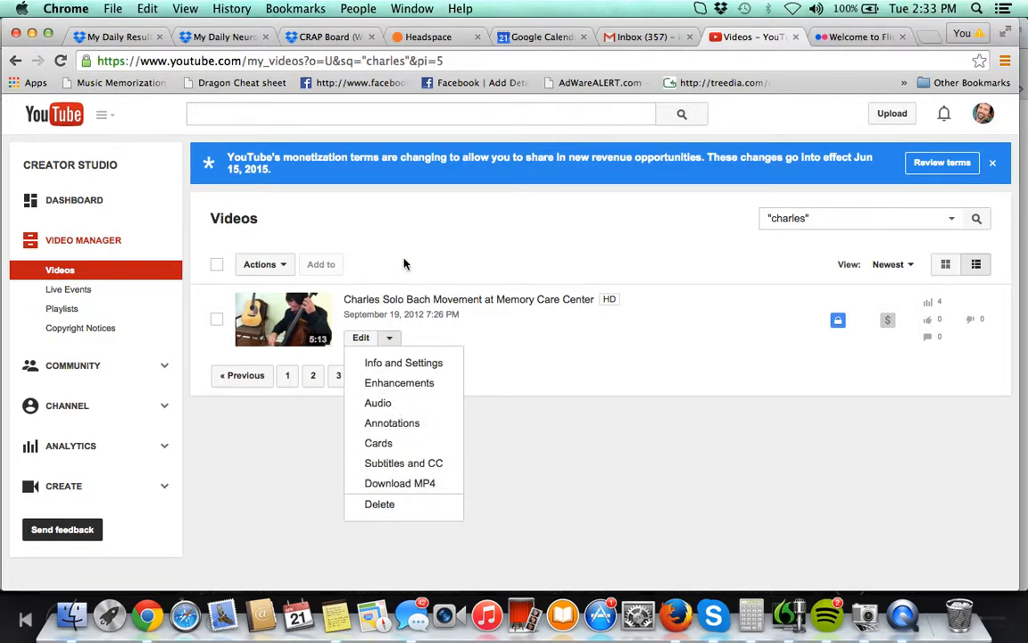
mouse_move(762, 468)
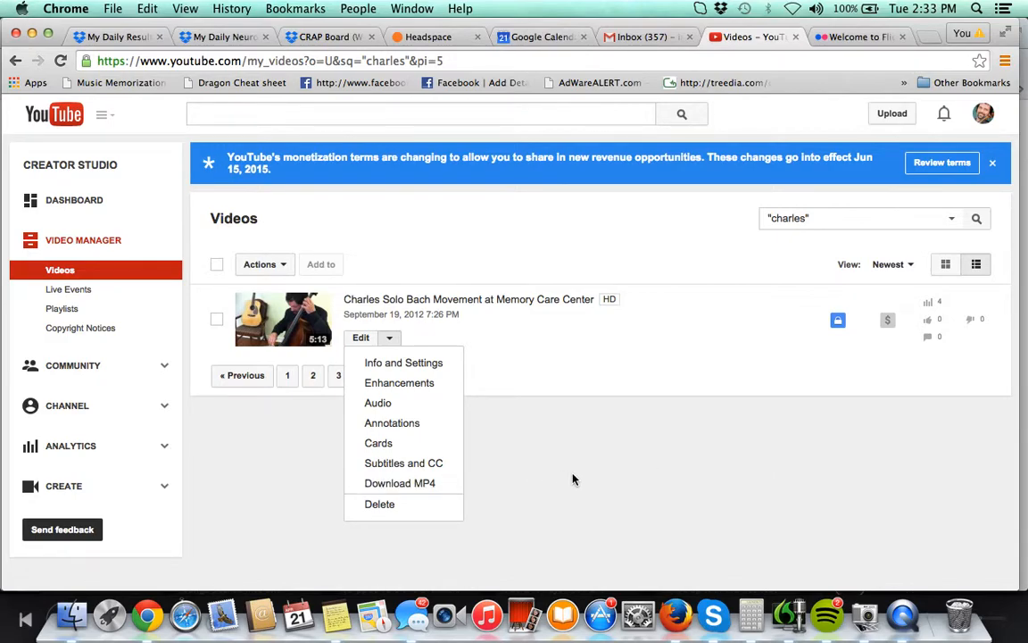
left_click(857, 36)
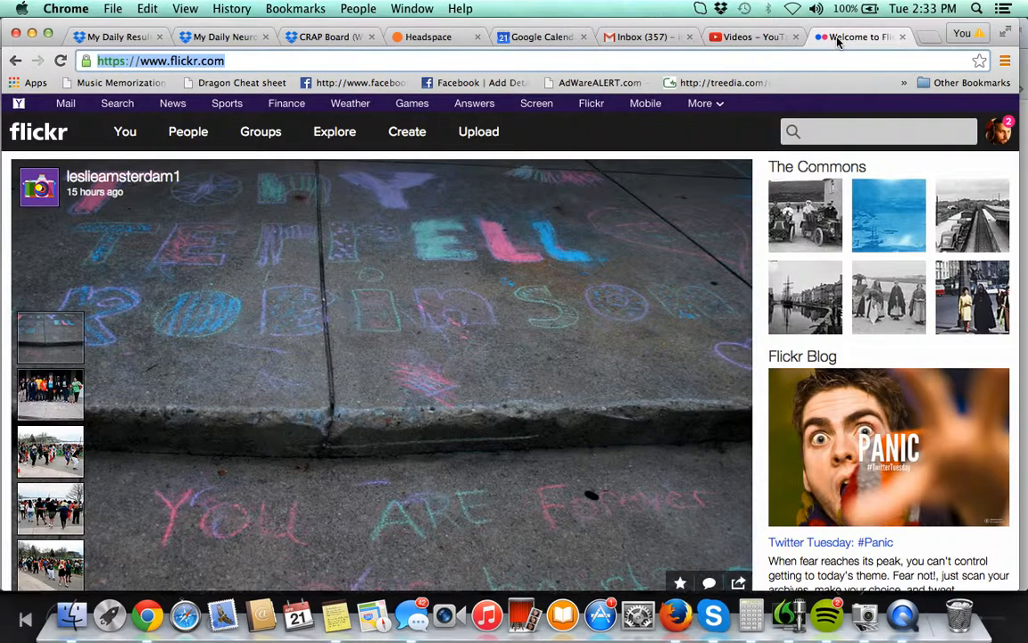
- Sign out of Flickr from the account avatar menu, showing the public welcome page
left_click(125, 132)
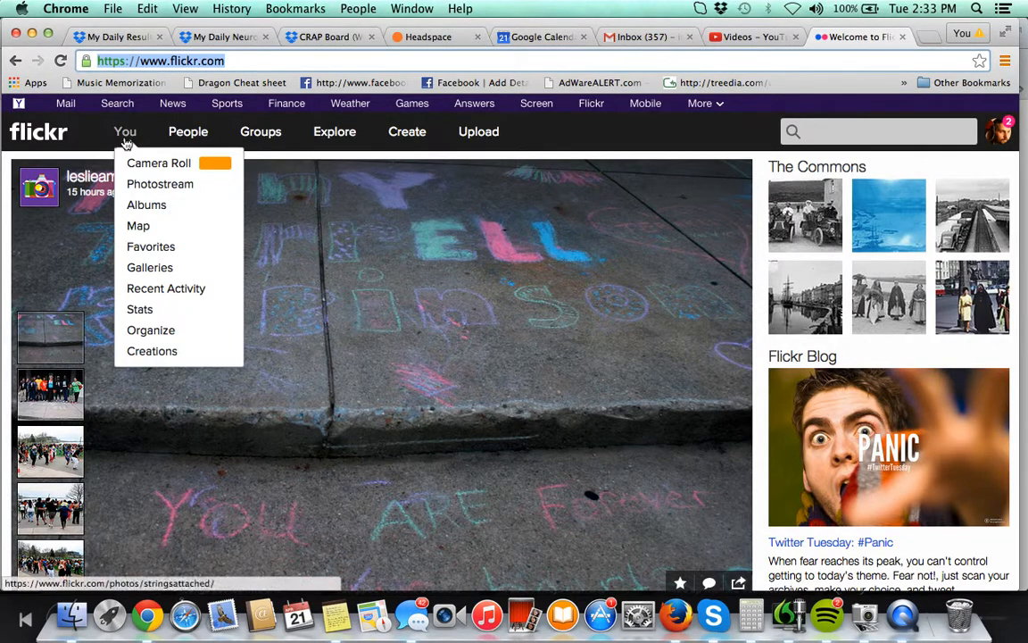
left_click(999, 132)
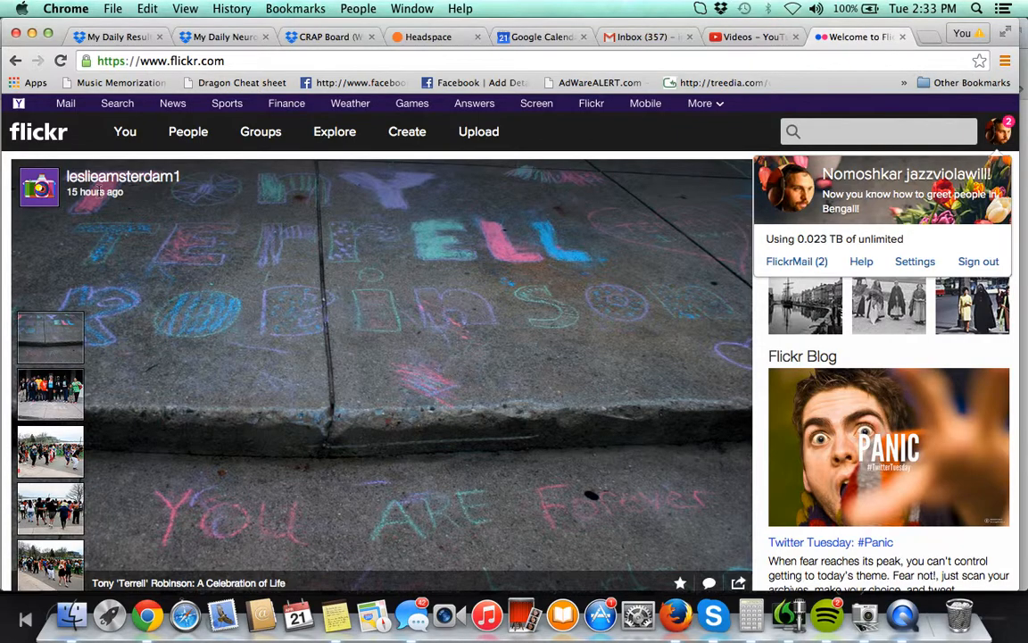
left_click(1000, 132)
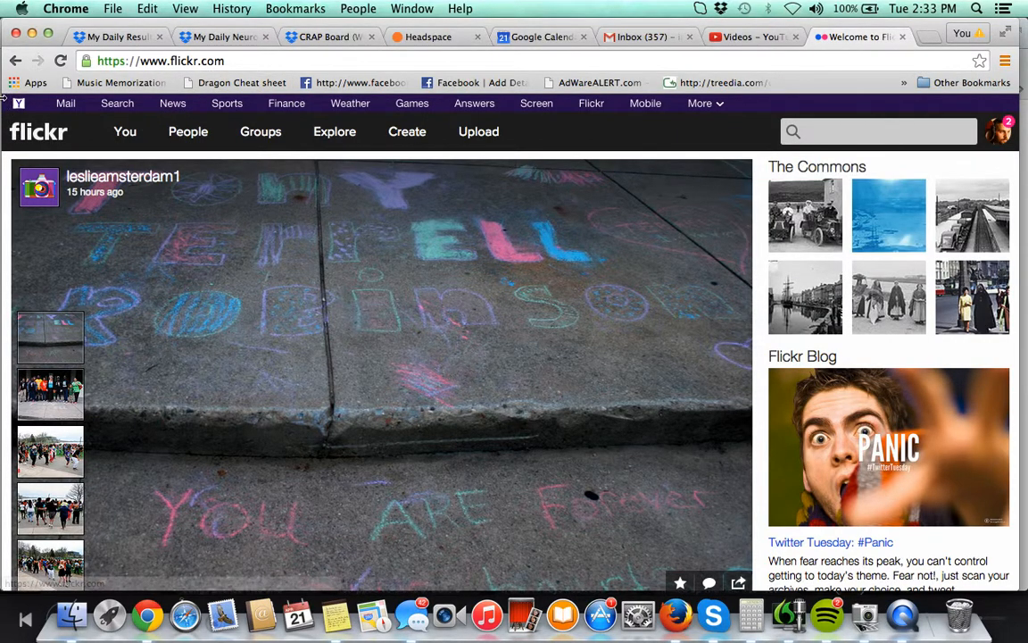
mouse_move(514, 296)
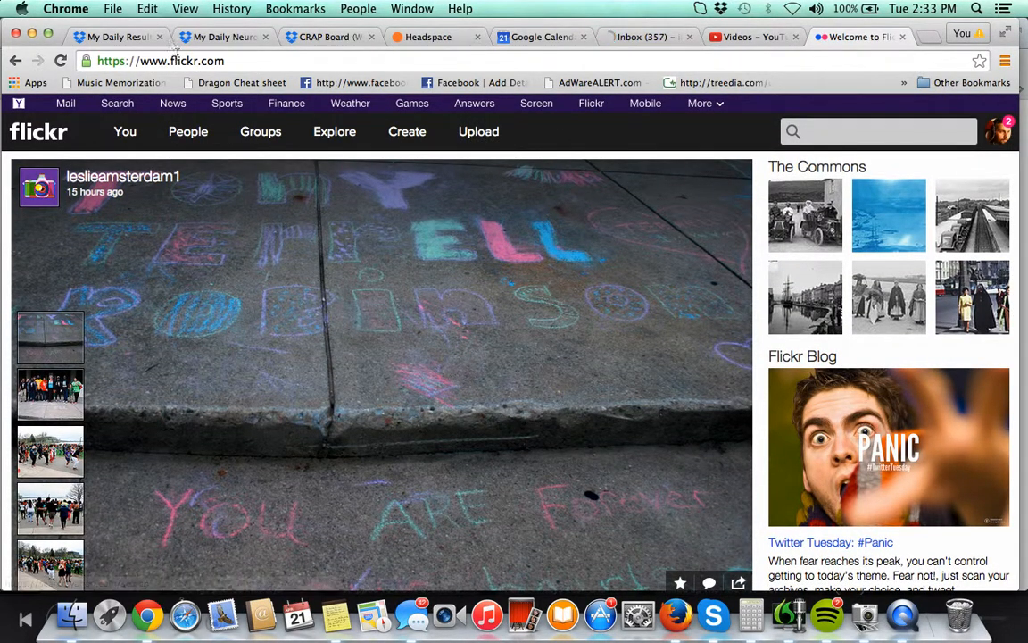
left_click(1000, 132)
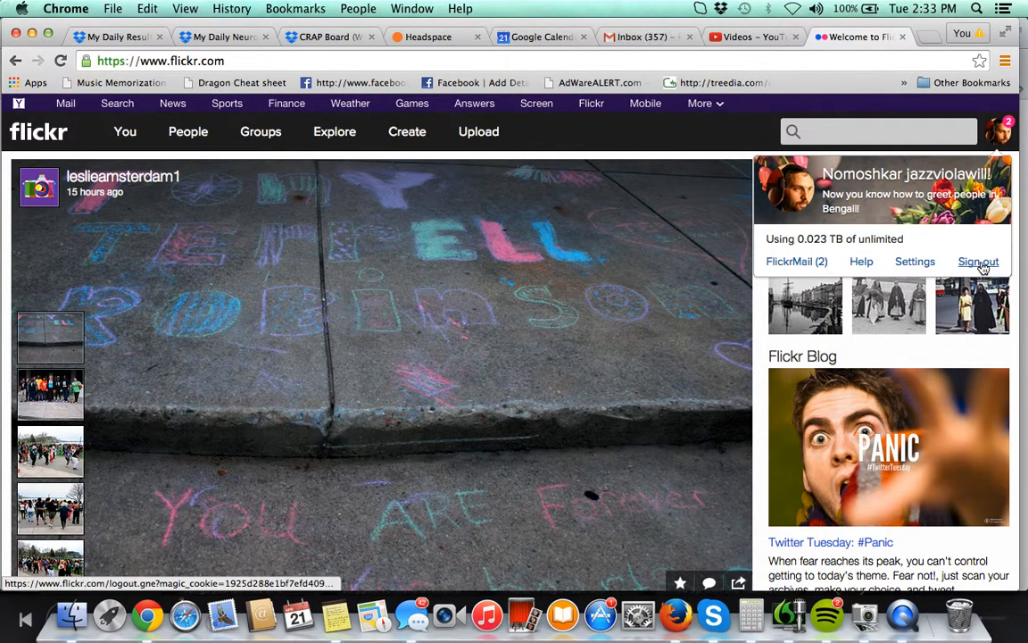
left_click(978, 261)
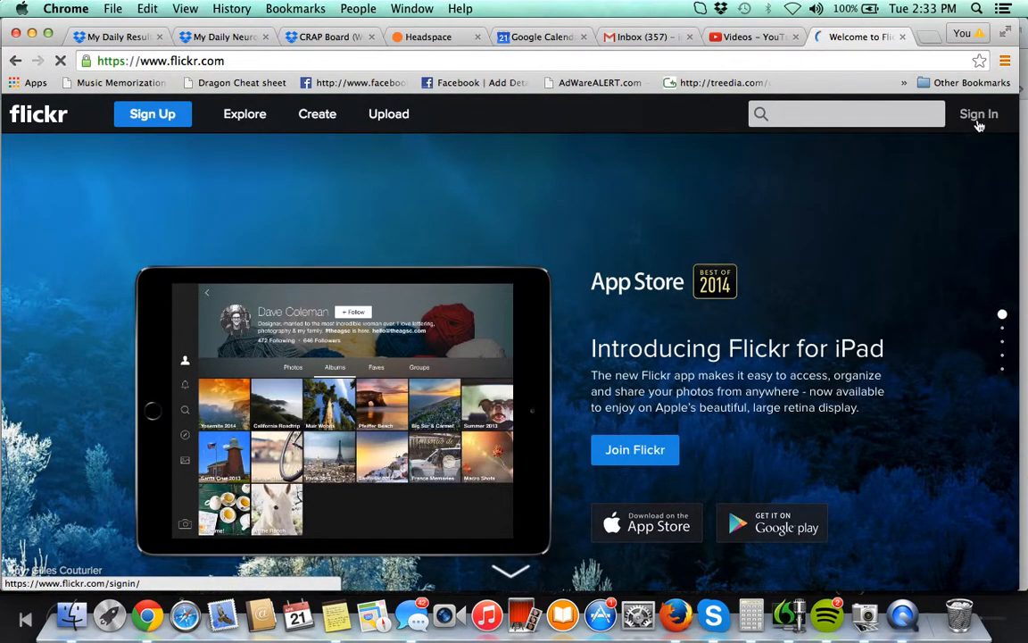
- Sign back in to Flickr with the Yahoo credentials, returning to the home feed
left_click(979, 114)
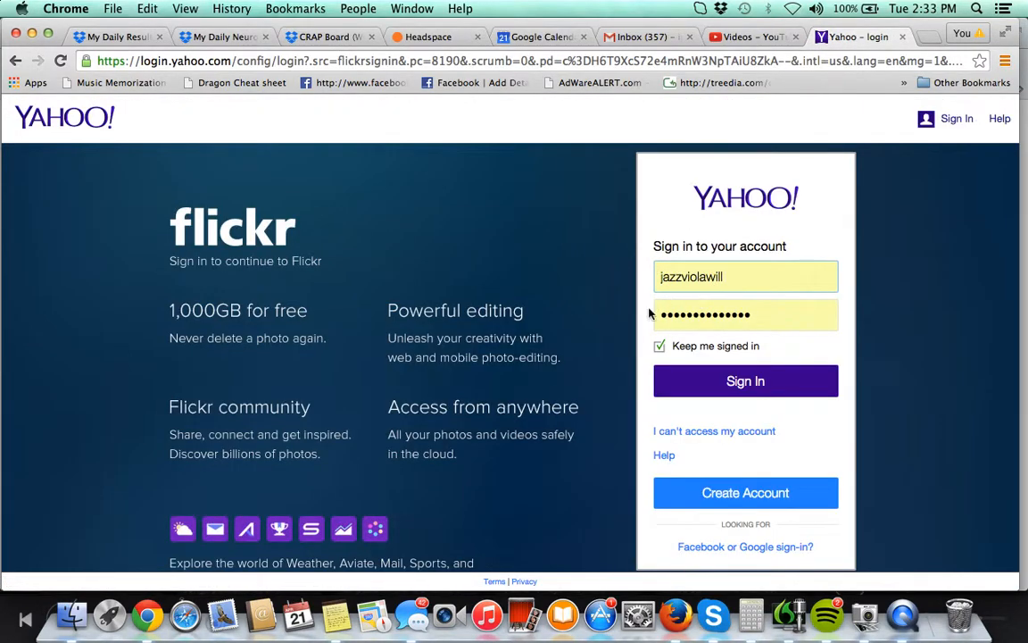
left_click(746, 275)
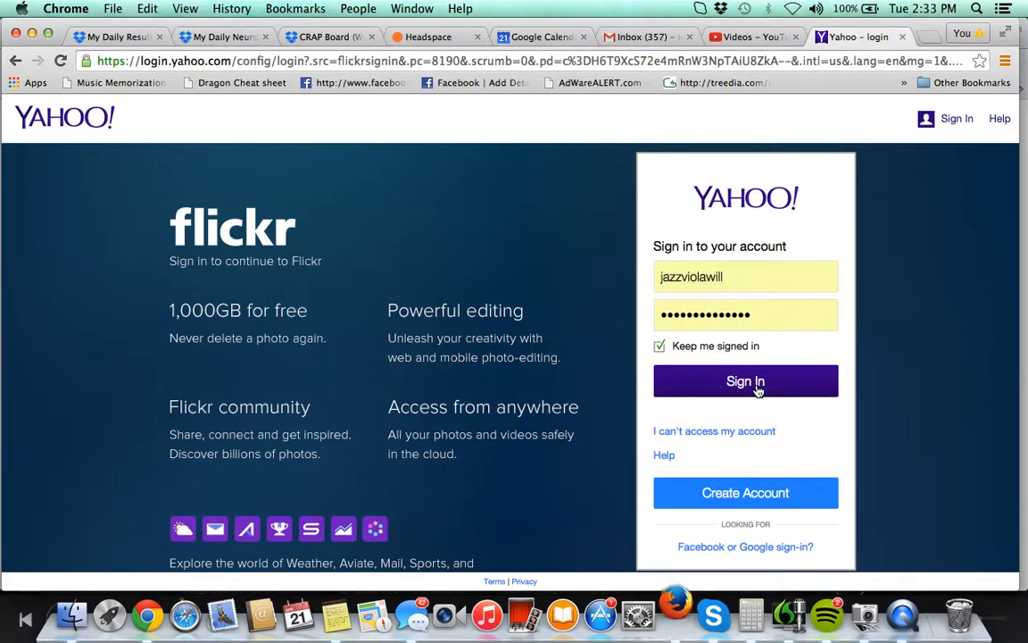
left_click(746, 382)
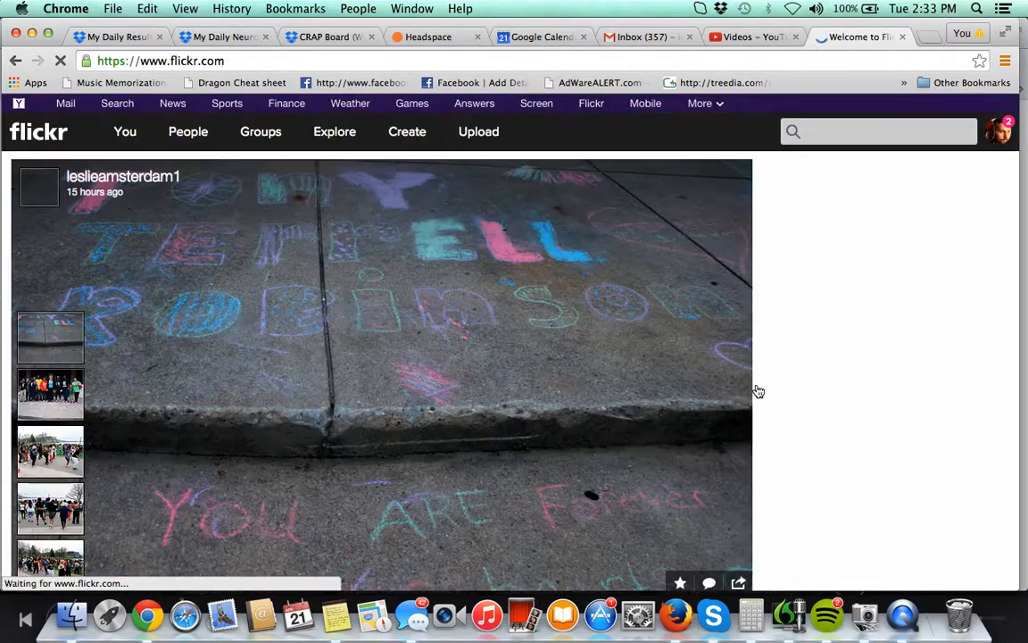
left_click(125, 133)
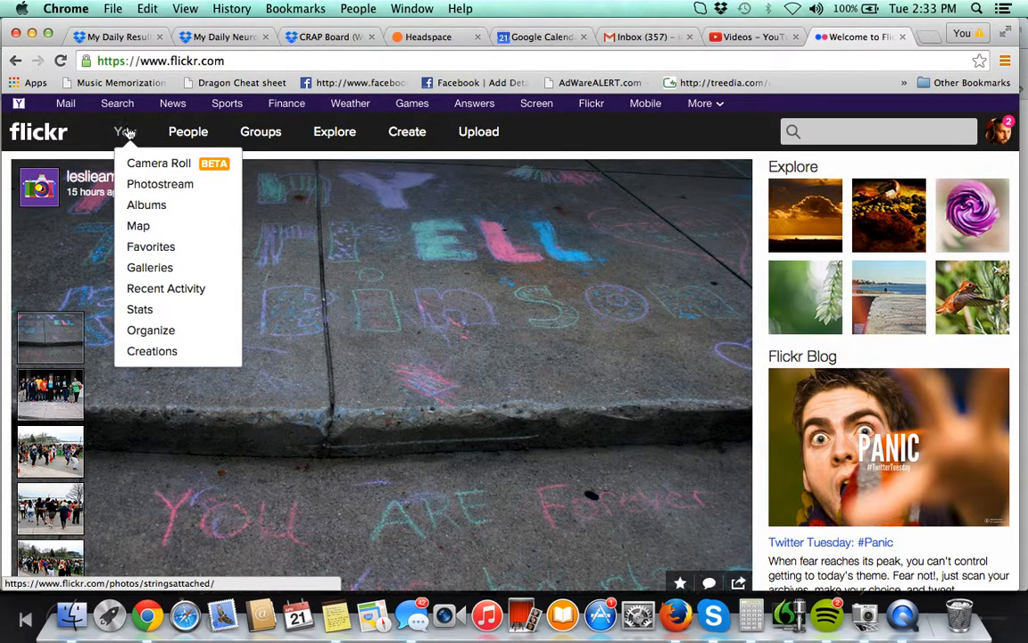
mouse_move(146, 203)
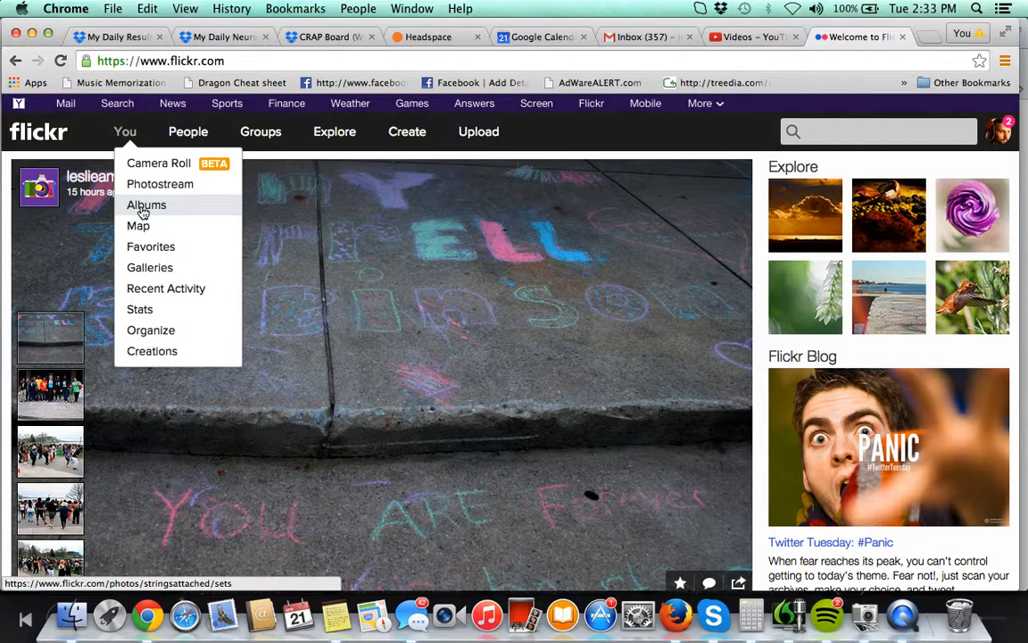
left_click(146, 203)
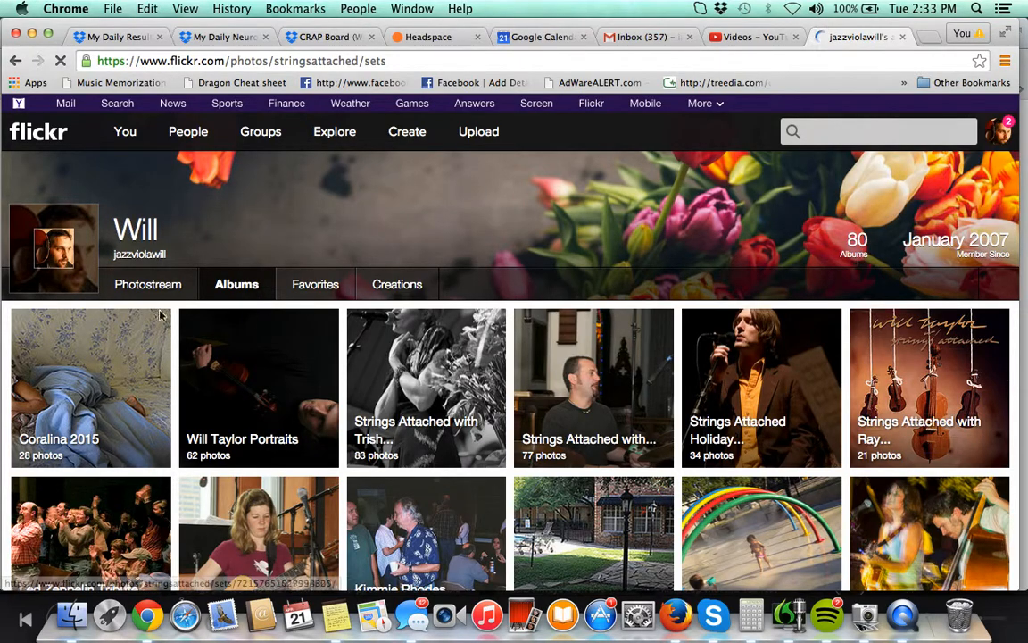
scroll("down", 3)
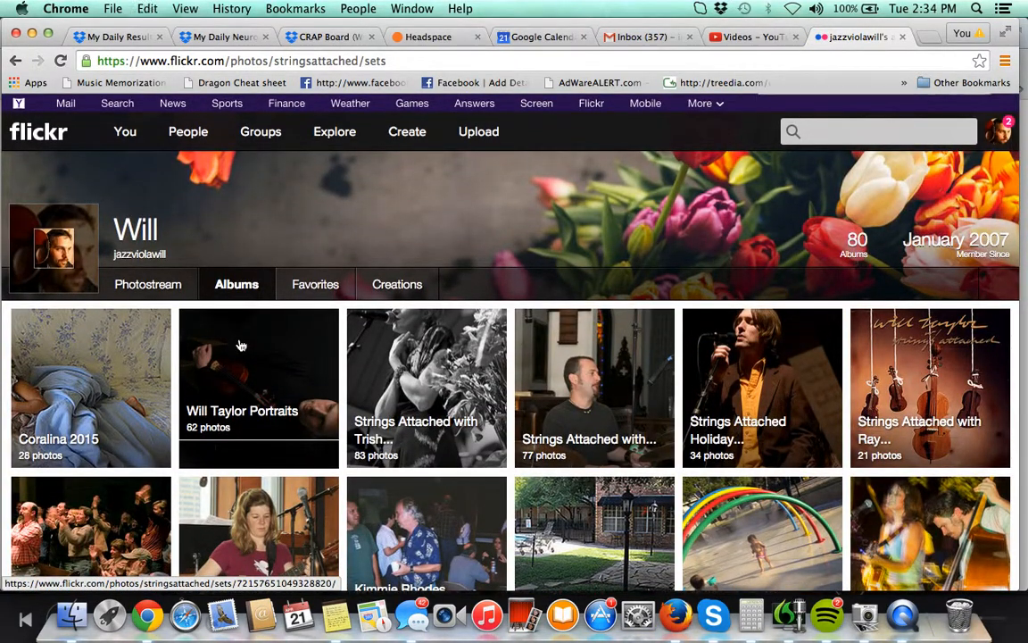
key("cmd+f")
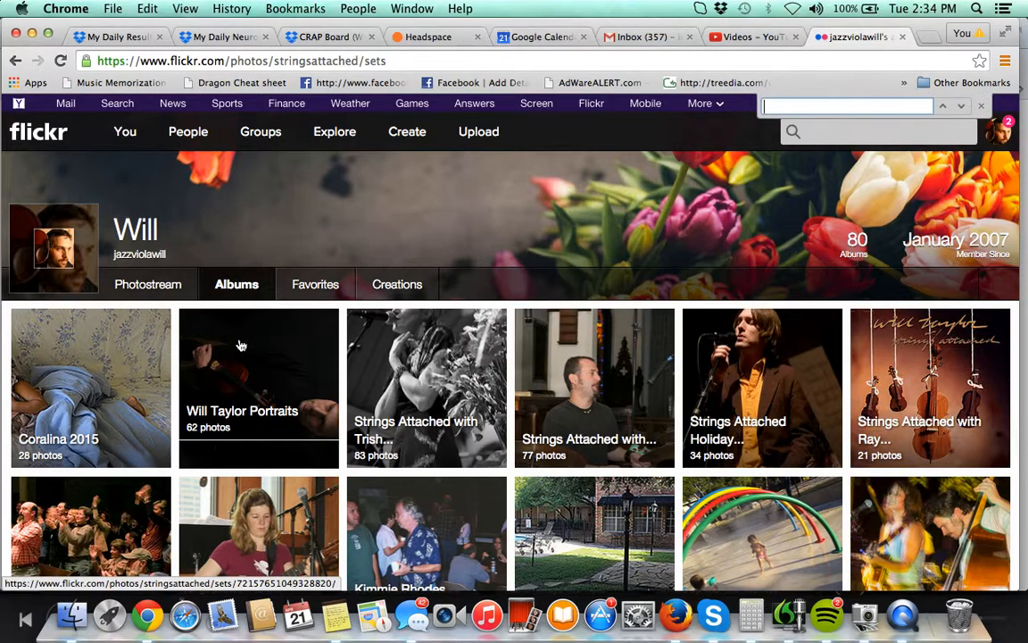
type("charles")
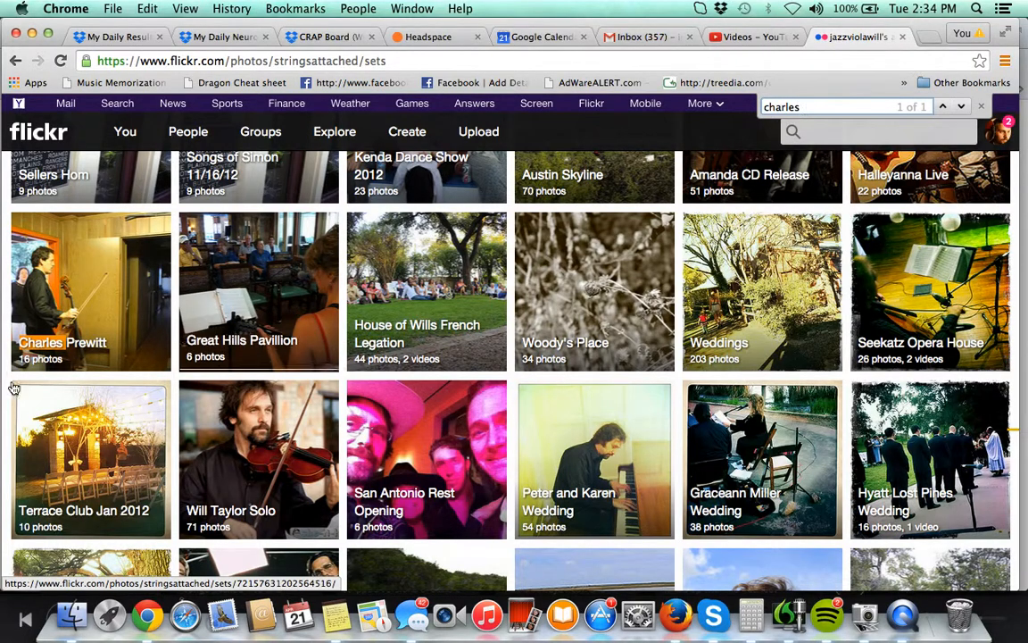
mouse_move(89, 322)
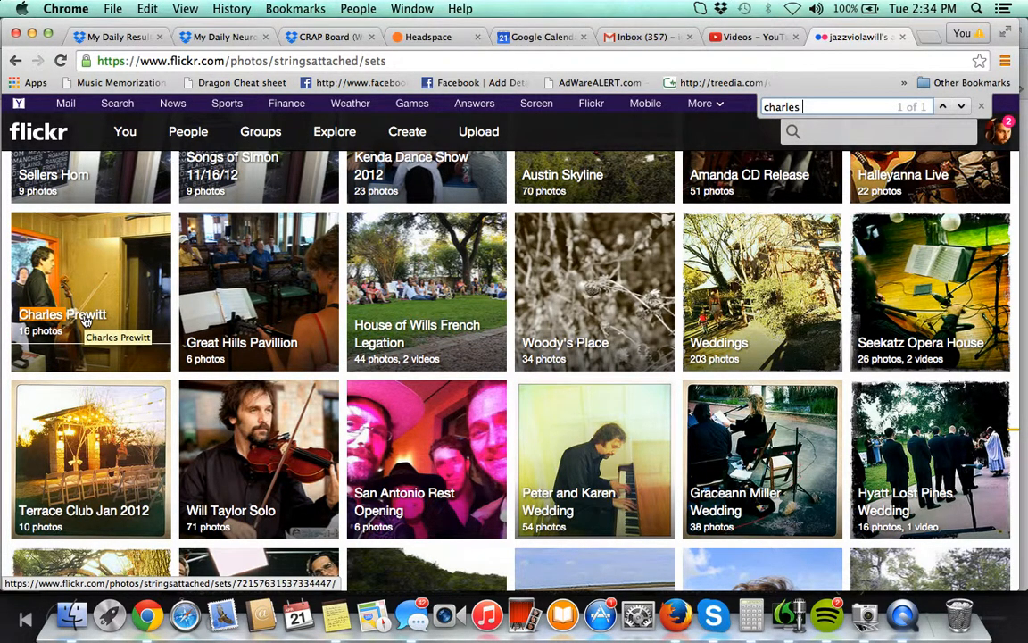
left_click(90, 285)
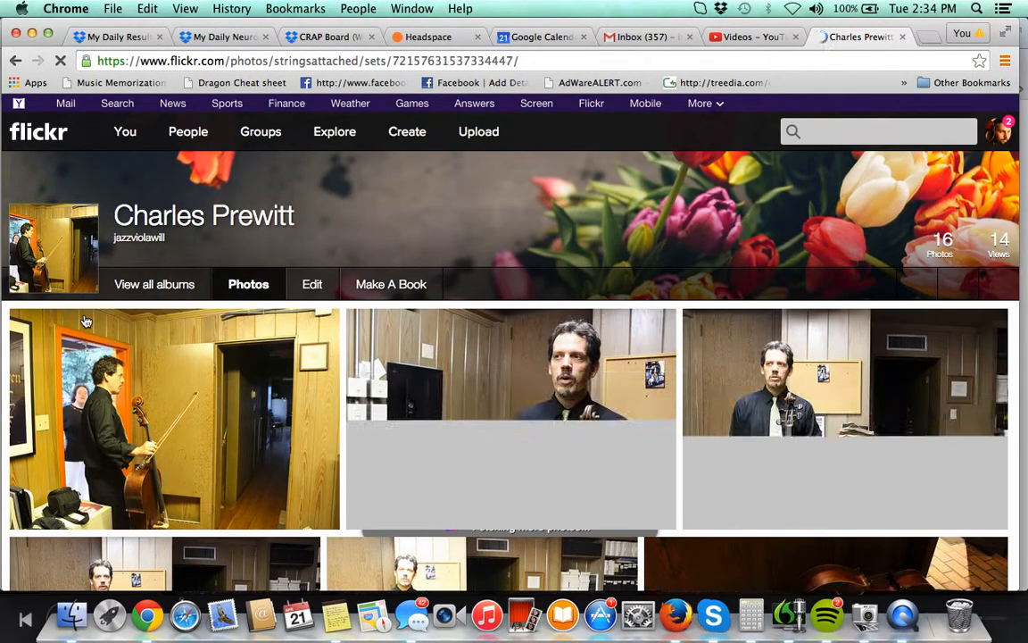
scroll("down", 3)
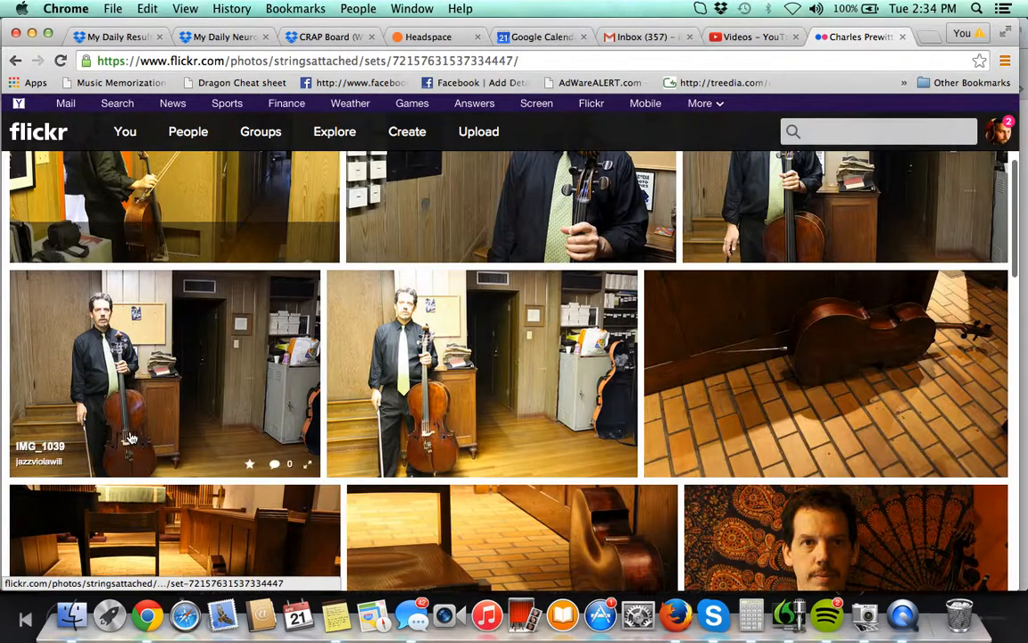
scroll("down", 3)
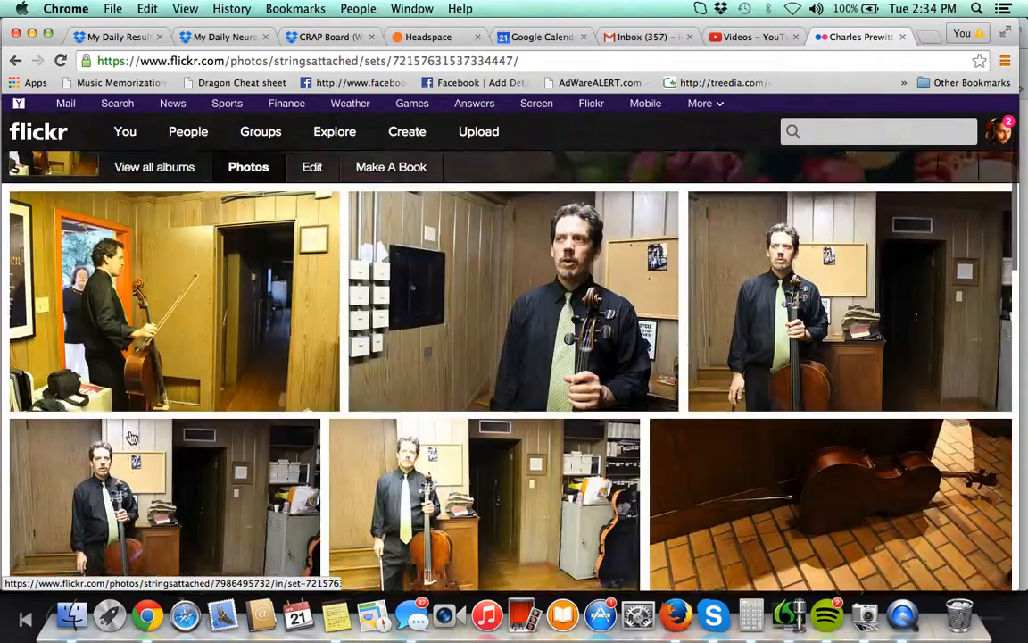
scroll("down", 3)
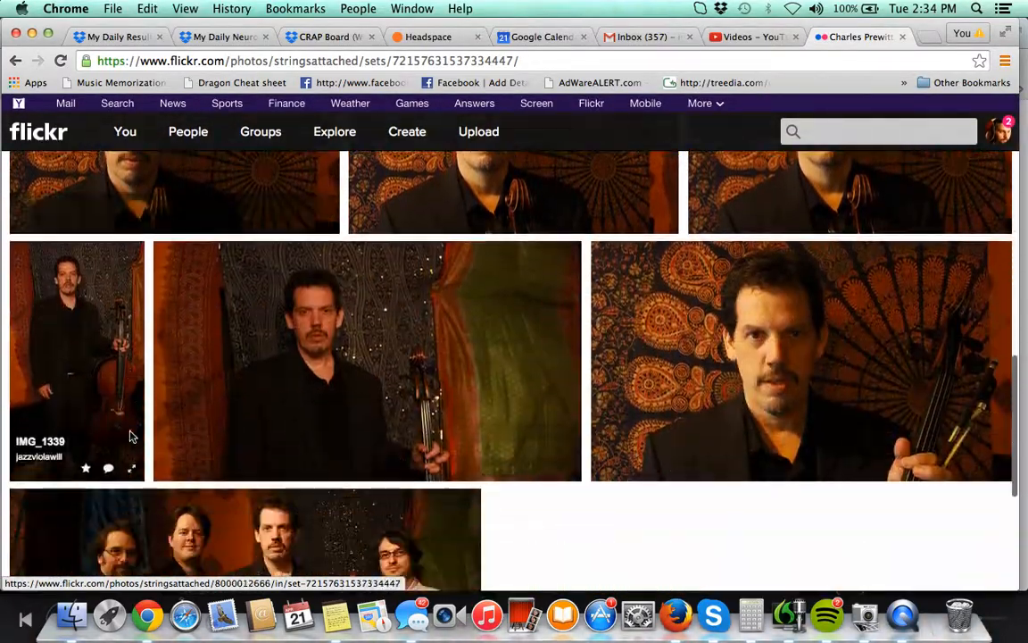
scroll("down", 3)
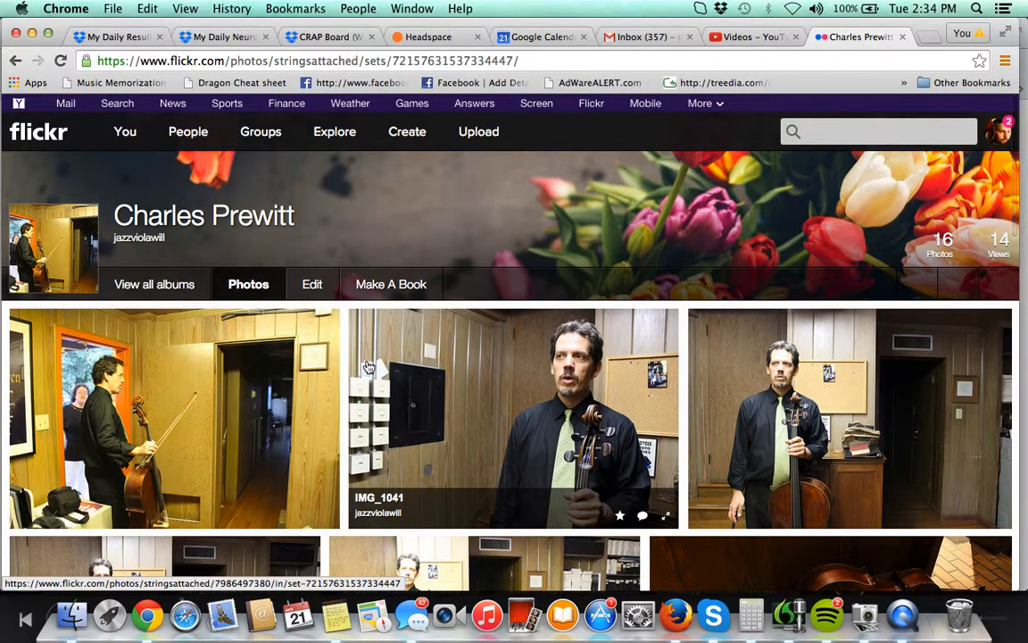
scroll("down", 3)
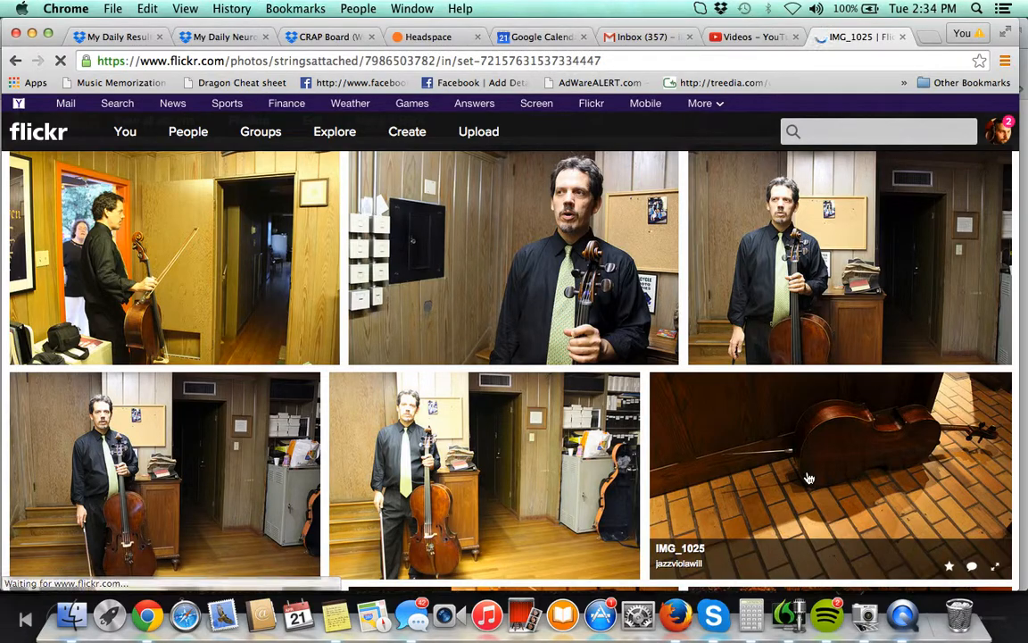
- View IMG_1025's photo page details, including the Canon EOS Rebel T3i camera info
left_click(830, 473)
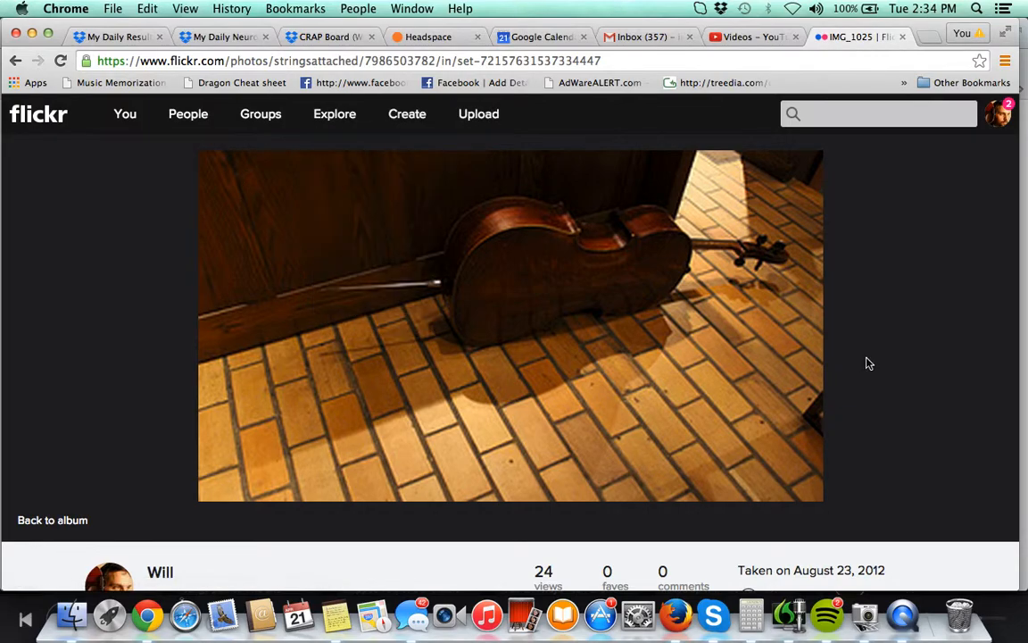
scroll("down", 3)
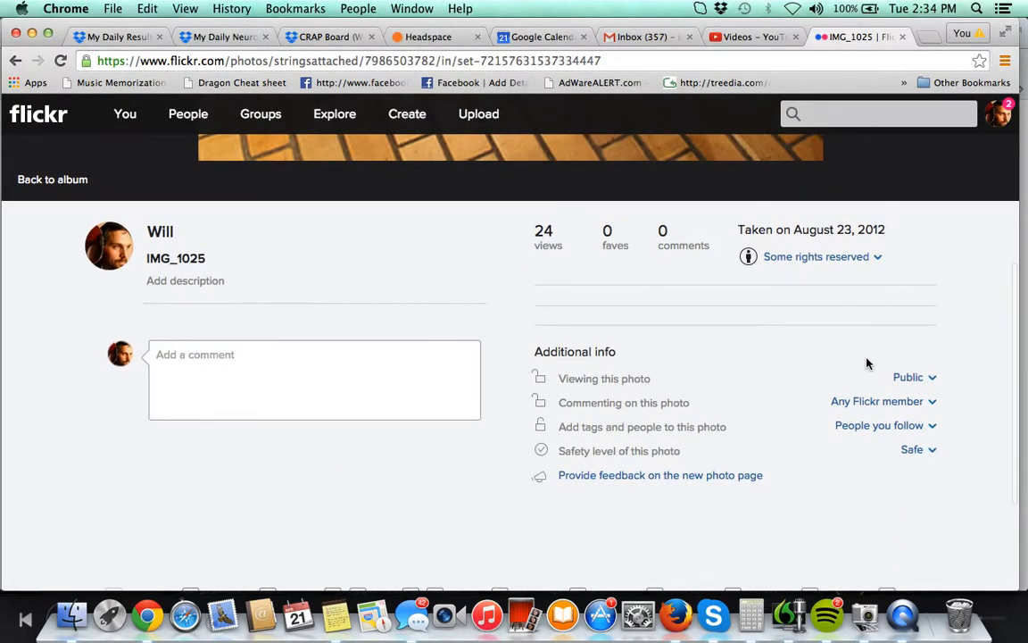
scroll("down", 3)
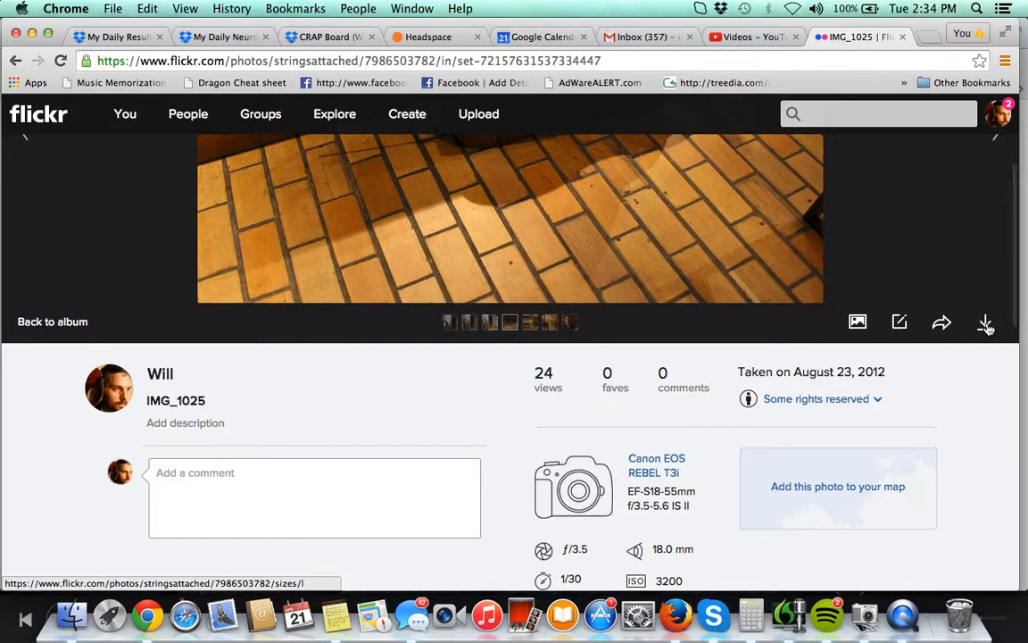
- Download IMG_1025 at its Original 5184 × 2912 size to the Downloads folder
left_click(985, 322)
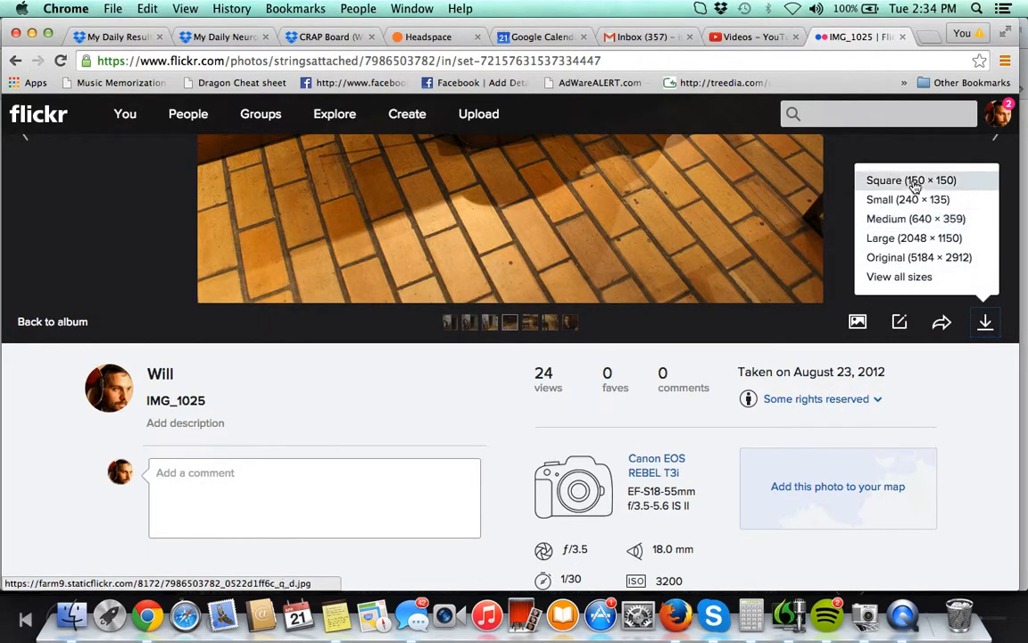
mouse_move(908, 257)
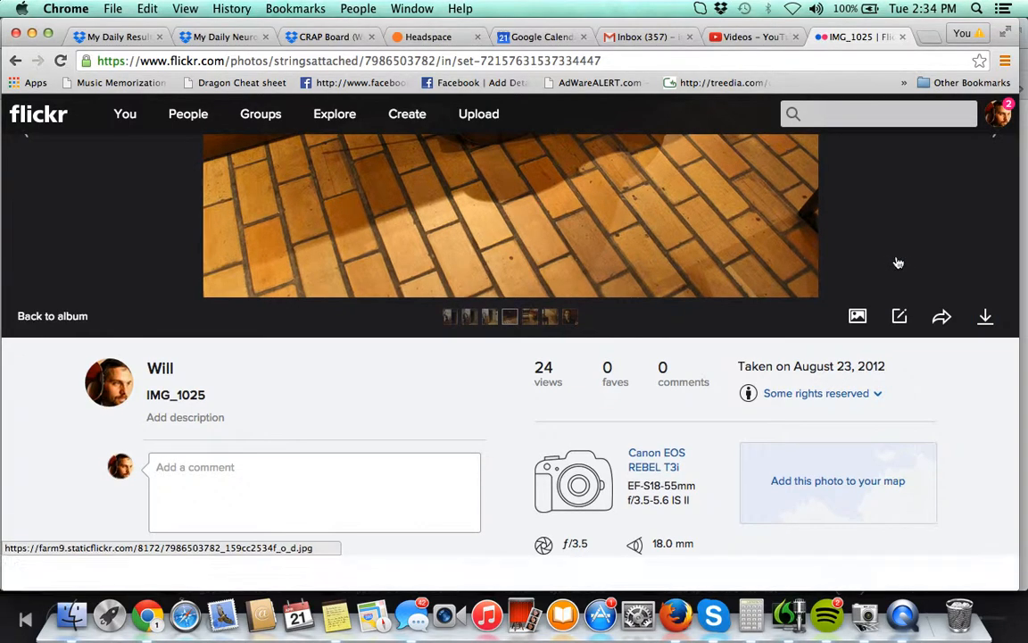
left_click(985, 315)
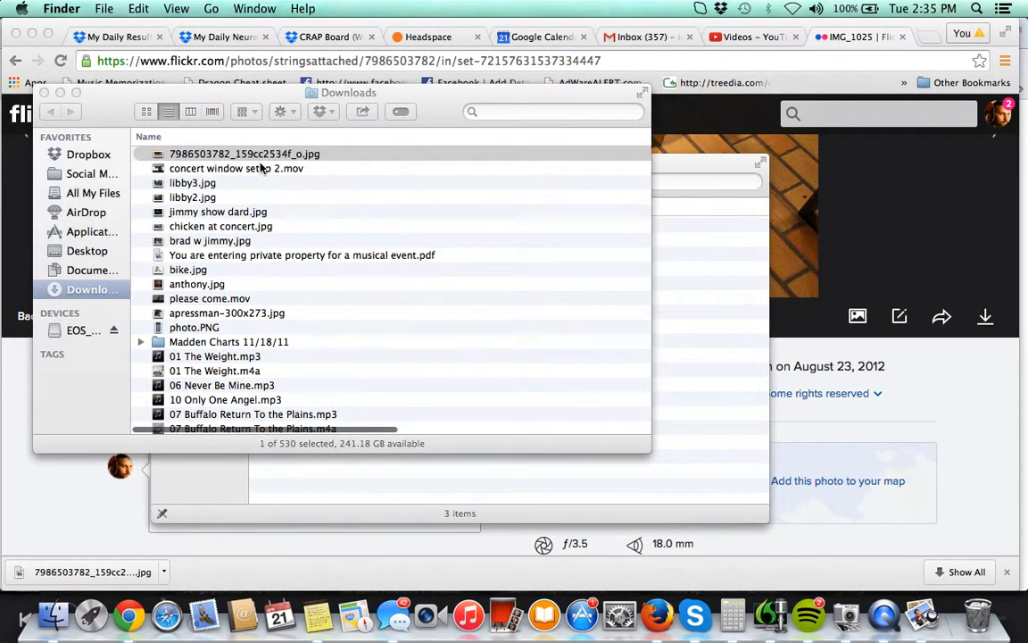
double_click(242, 153)
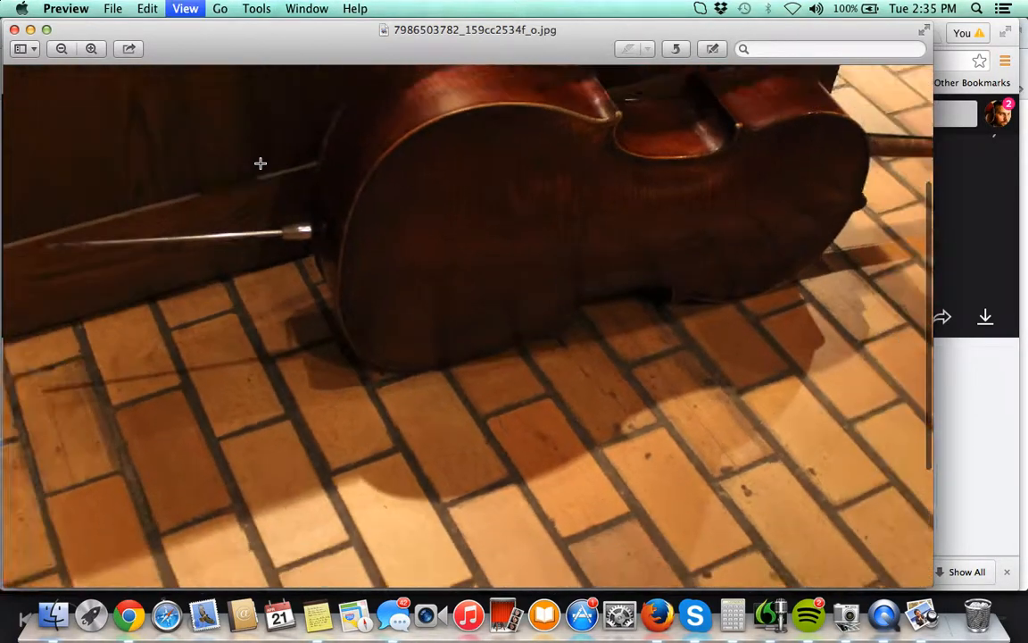
left_click(60, 49)
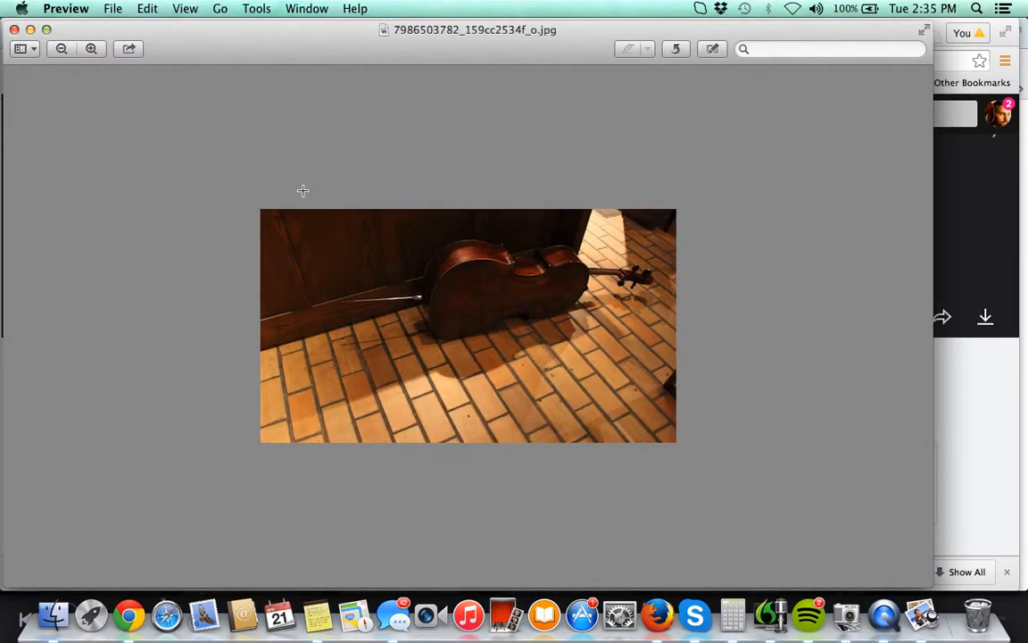